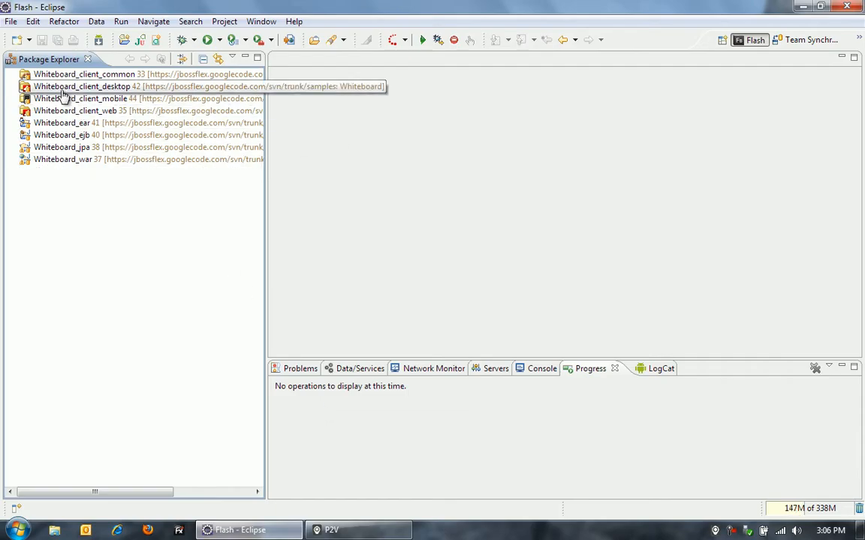
- Open Whiteboard_client_web.mxml from the Whiteboard_client_web project's src folder
click(75, 110)
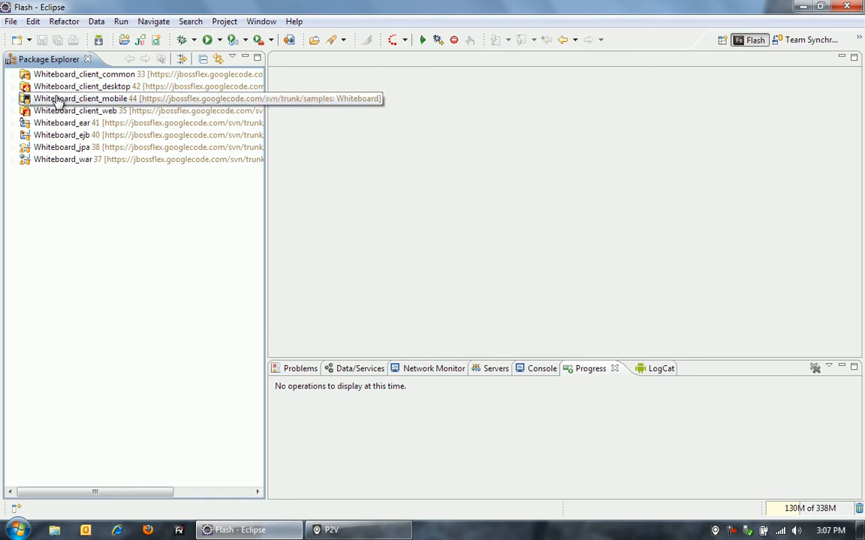
click(83, 86)
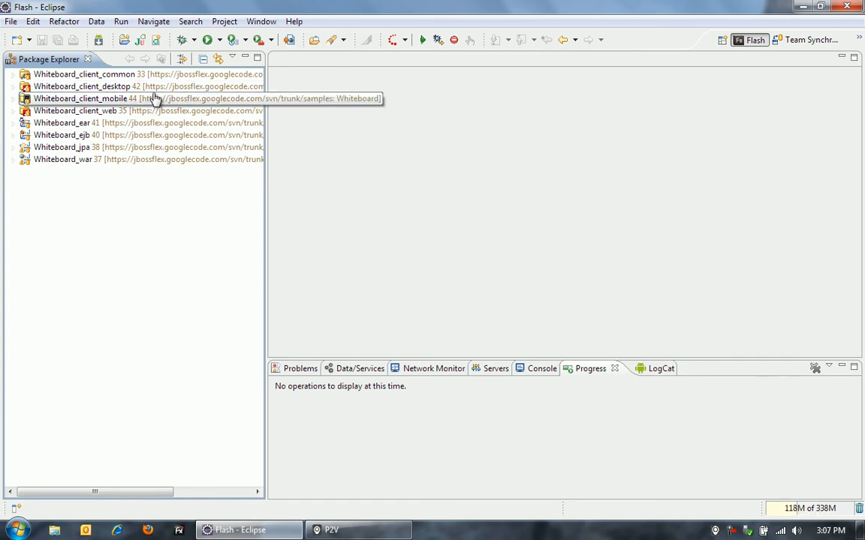
click(13, 110)
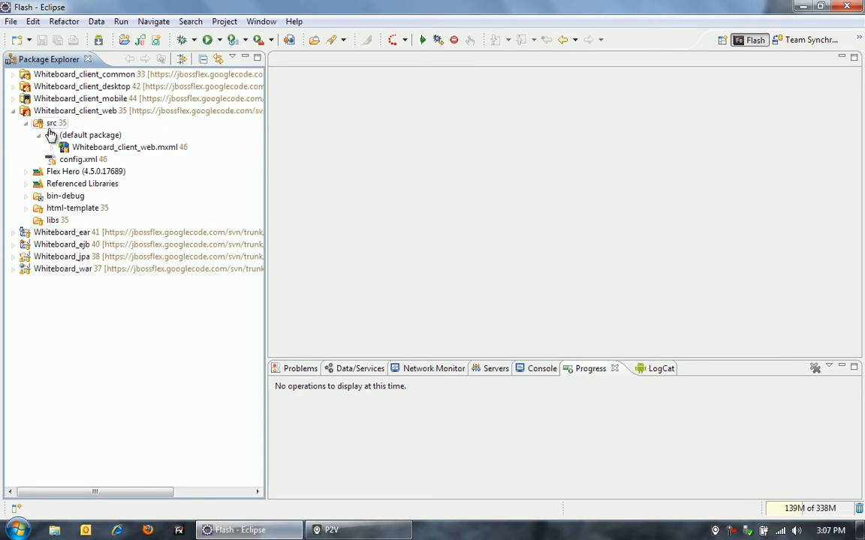
double_click(124, 146)
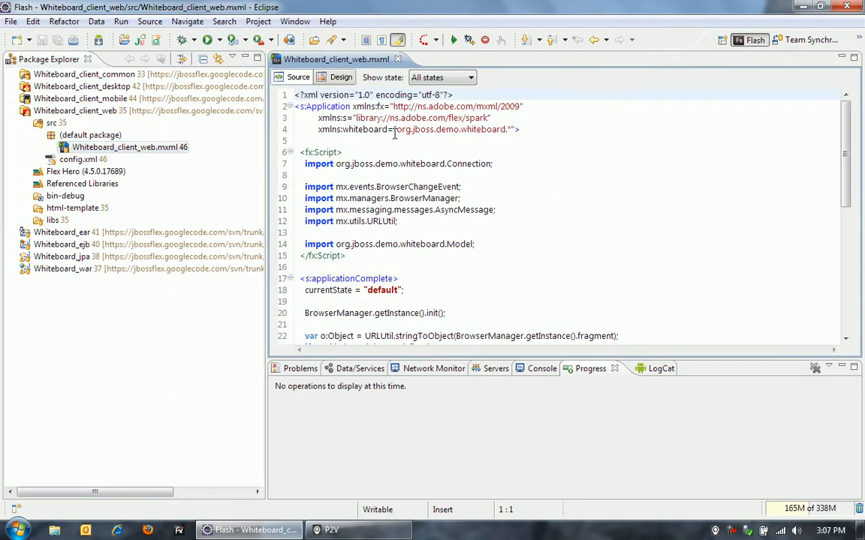
- Run Whiteboard_client_web as a Web Application in Firefox, then return to Flash Builder
right_click(129, 146)
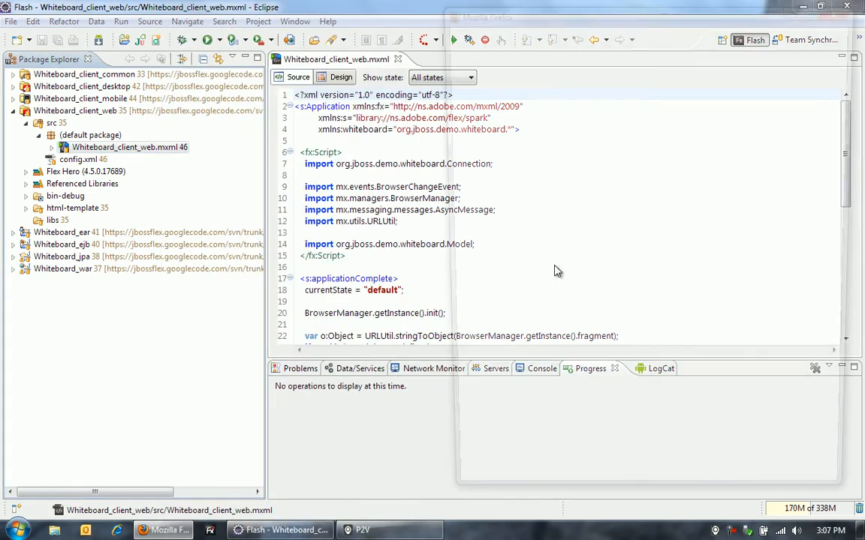
click(162, 530)
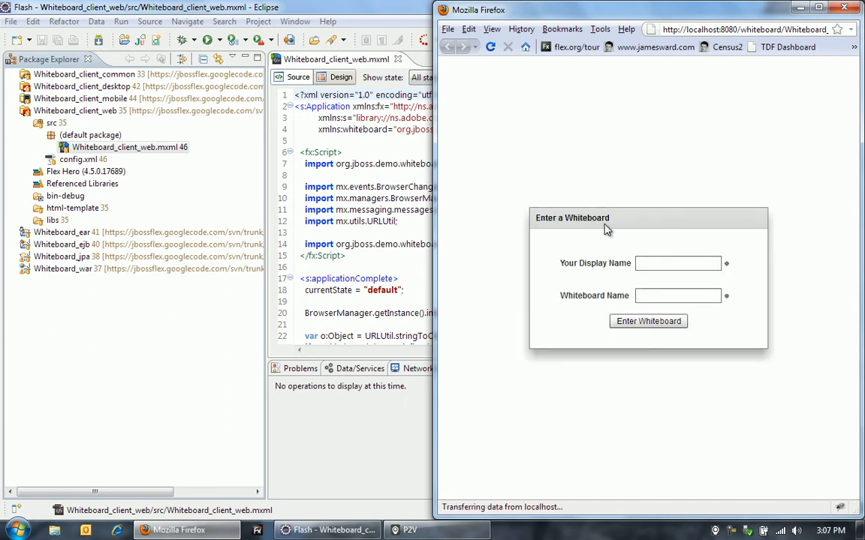
mouse_move(617, 229)
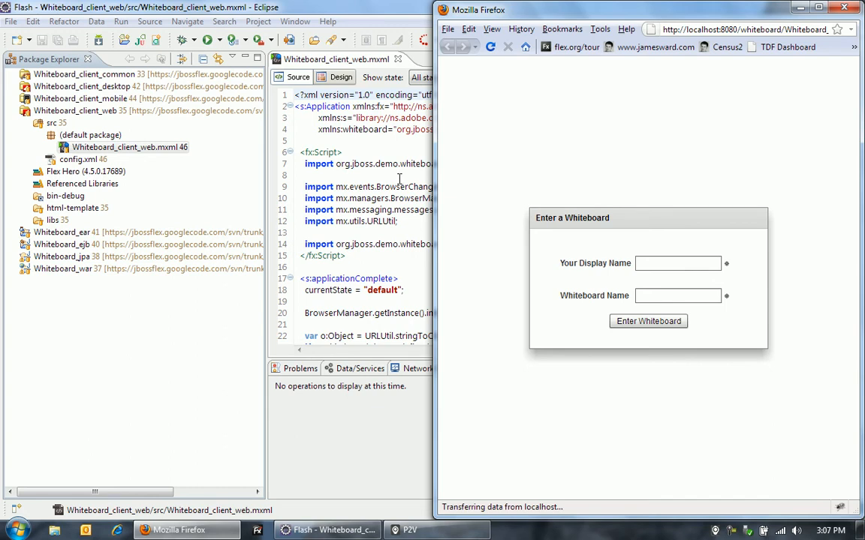
click(13, 110)
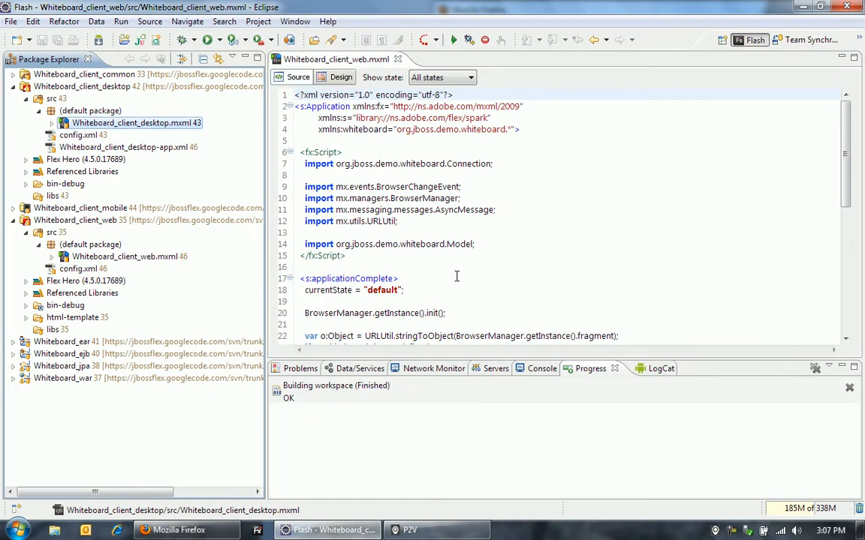
mouse_move(356, 174)
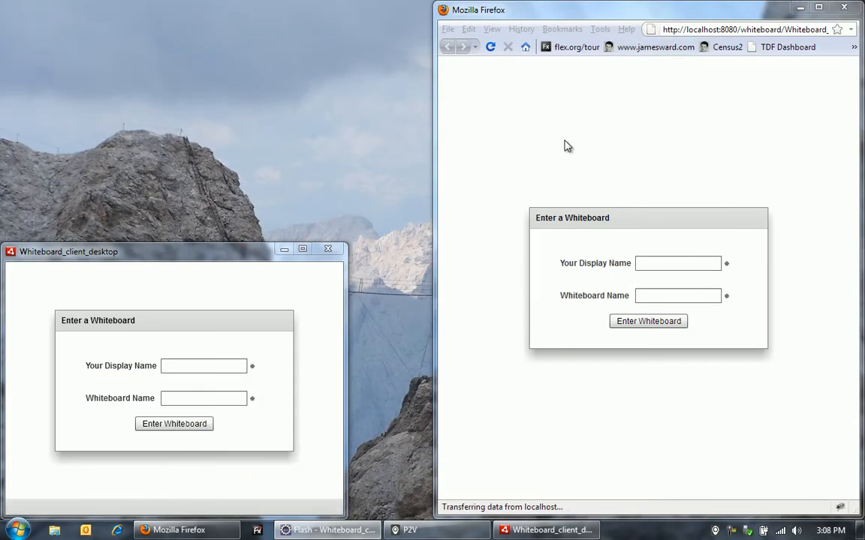
mouse_move(559, 151)
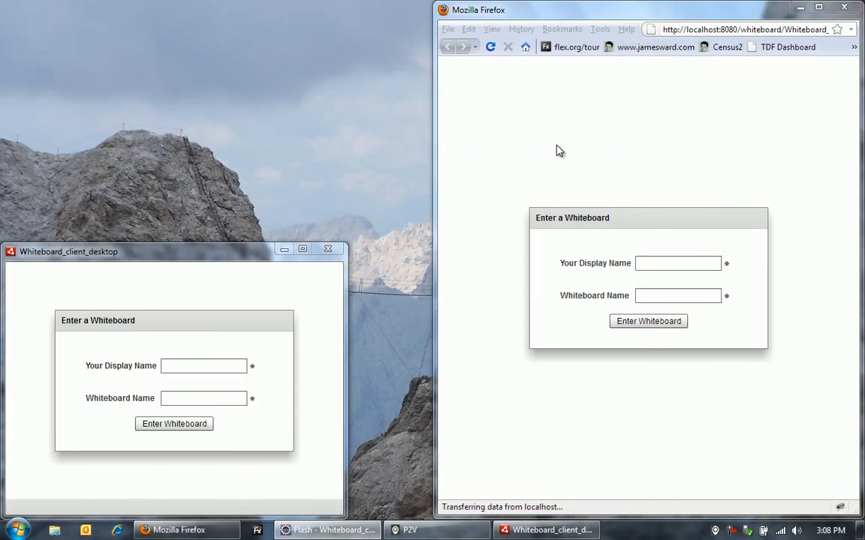
mouse_move(515, 185)
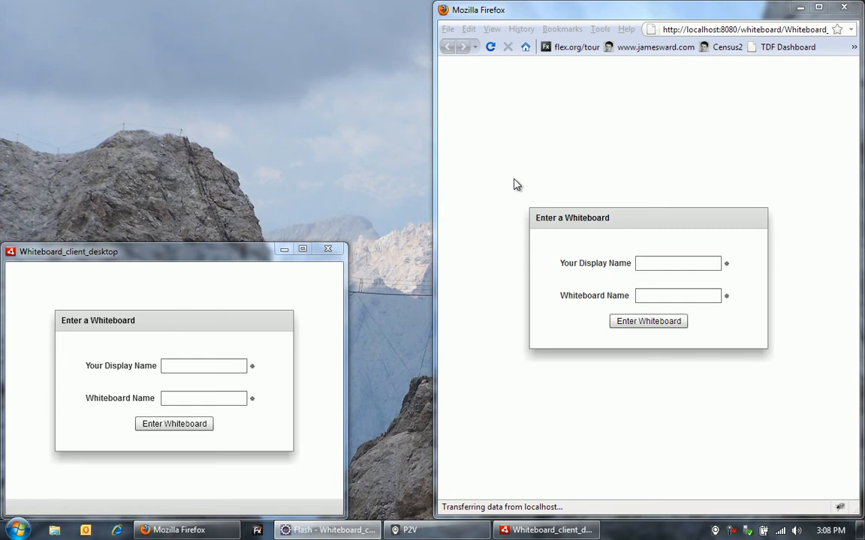
mouse_move(565, 441)
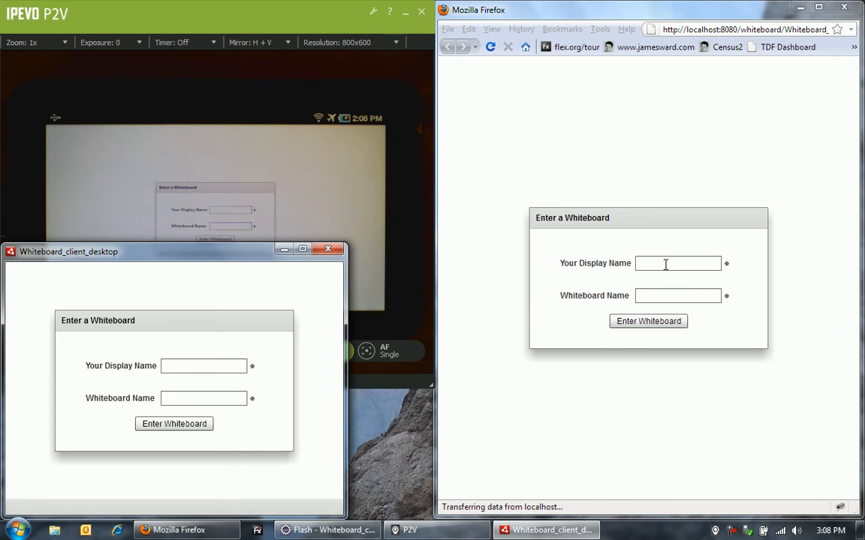
- Enter display name 'a' and whiteboard name 'b' in Firefox and enter the whiteboard
click(678, 263)
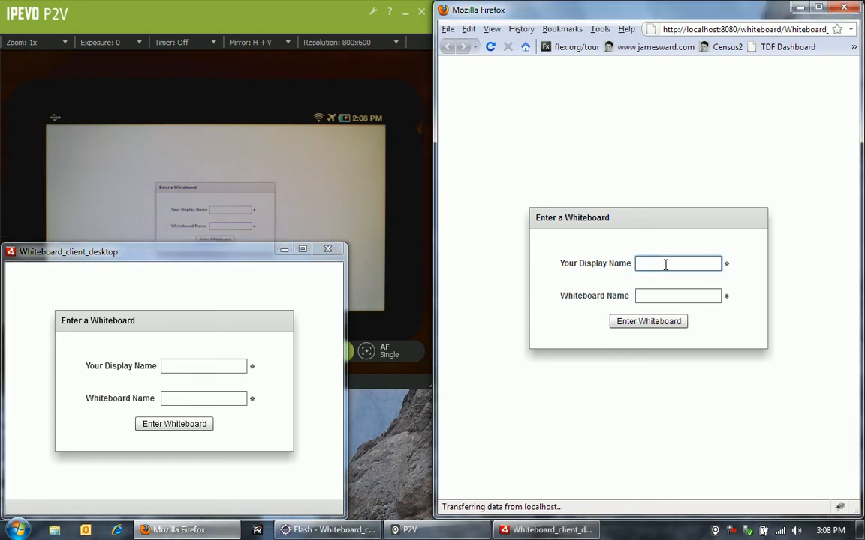
text(a)
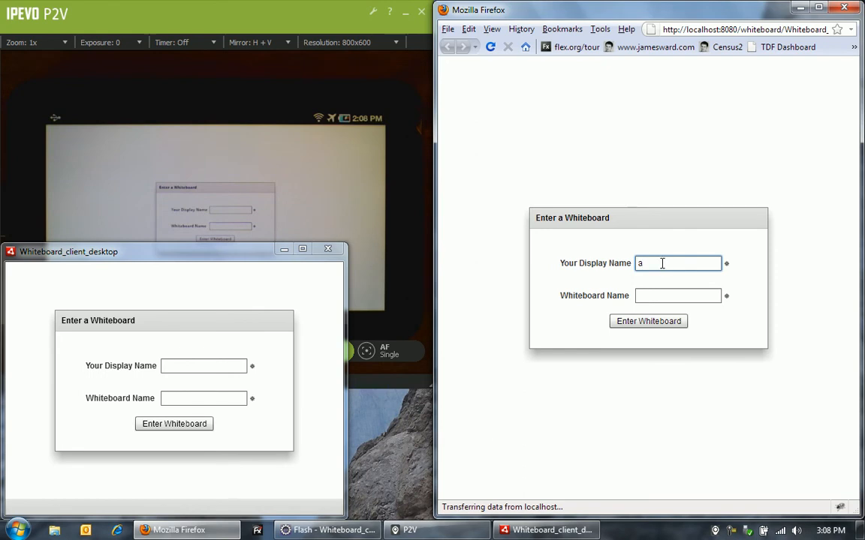
click(678, 295)
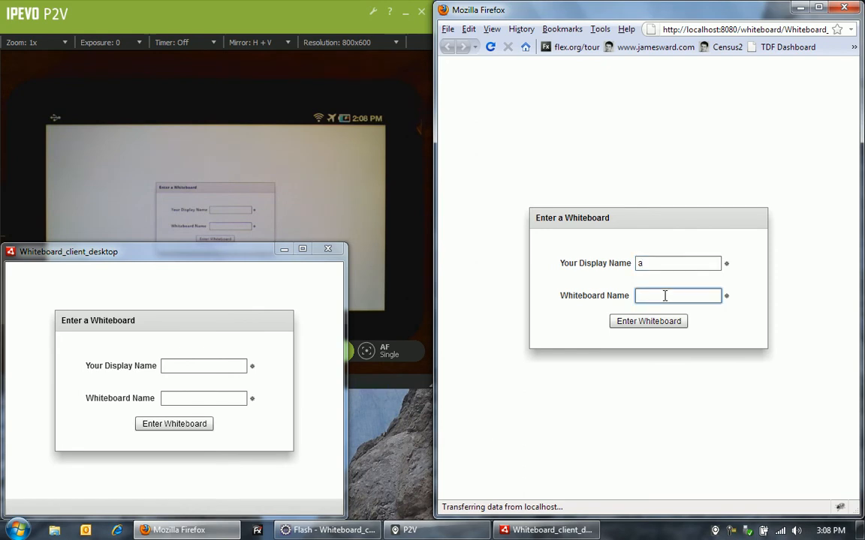
text(b)
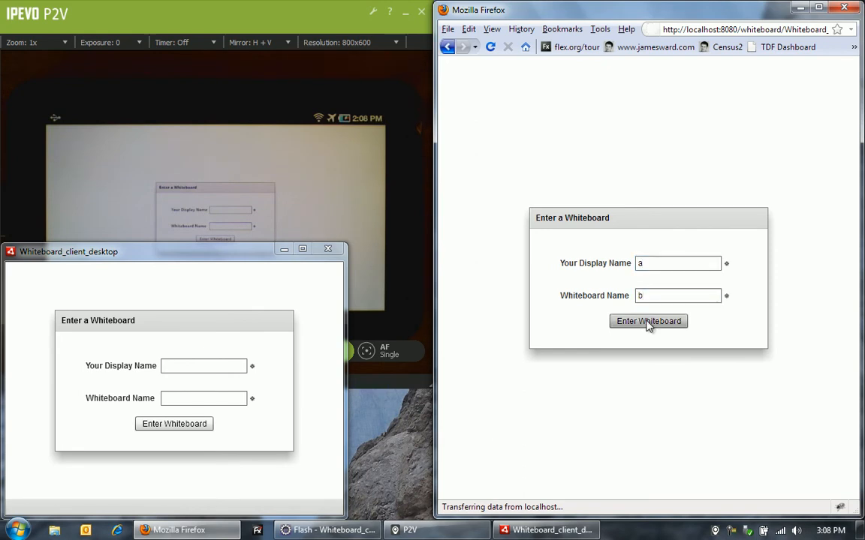
click(648, 321)
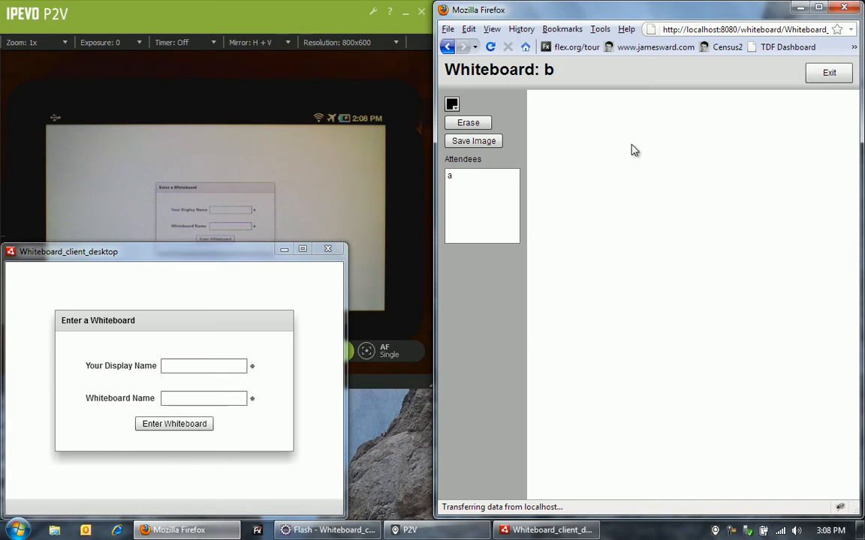
mouse_move(642, 239)
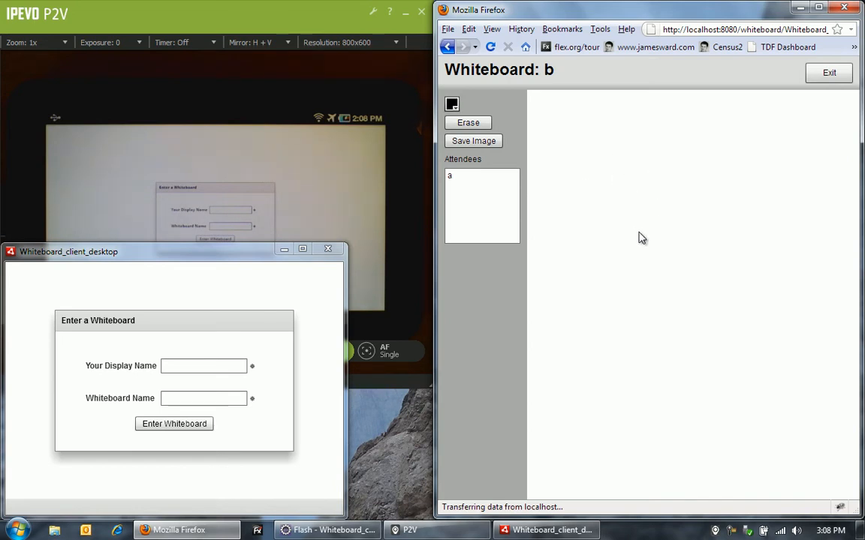
mouse_move(462, 321)
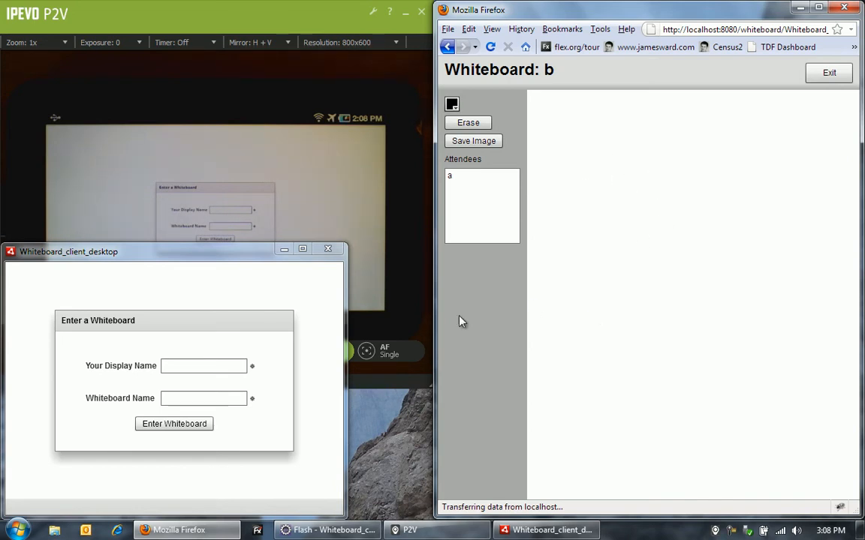
- Submit display name 'b' and whiteboard name 'b' from the desktop client
click(204, 366)
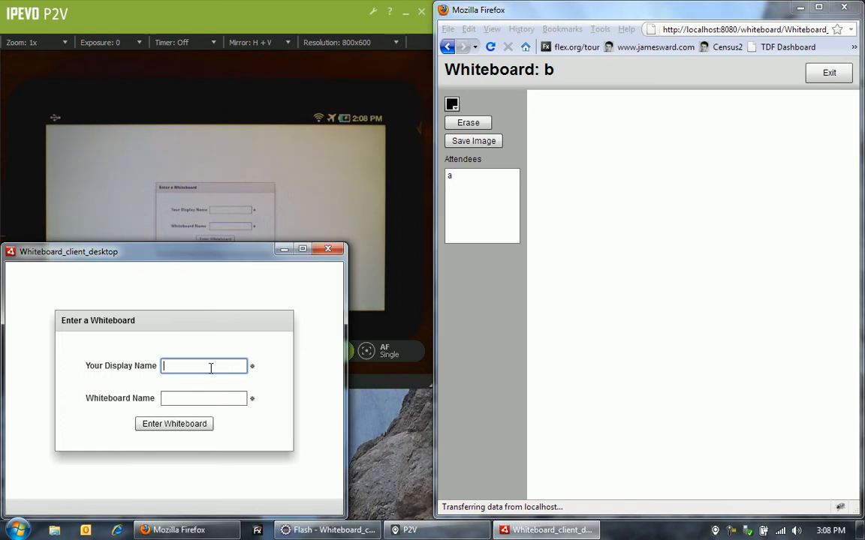
text(b)
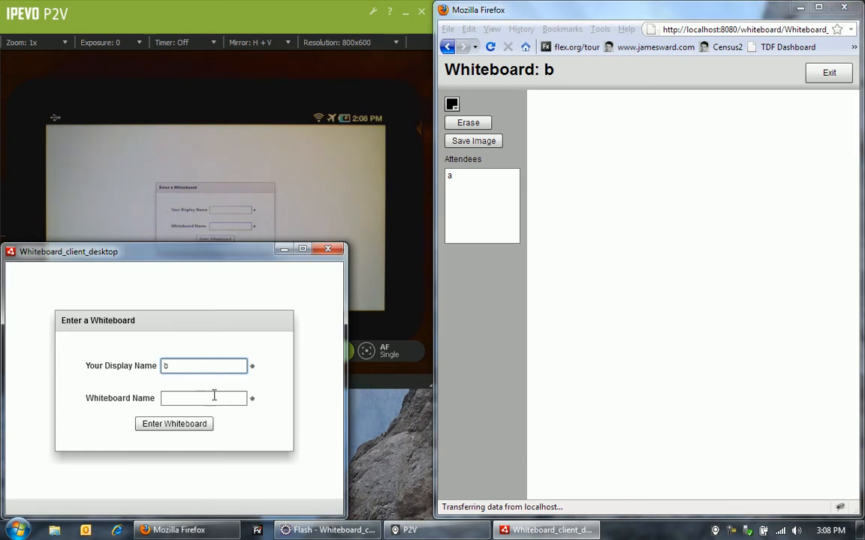
text(b)
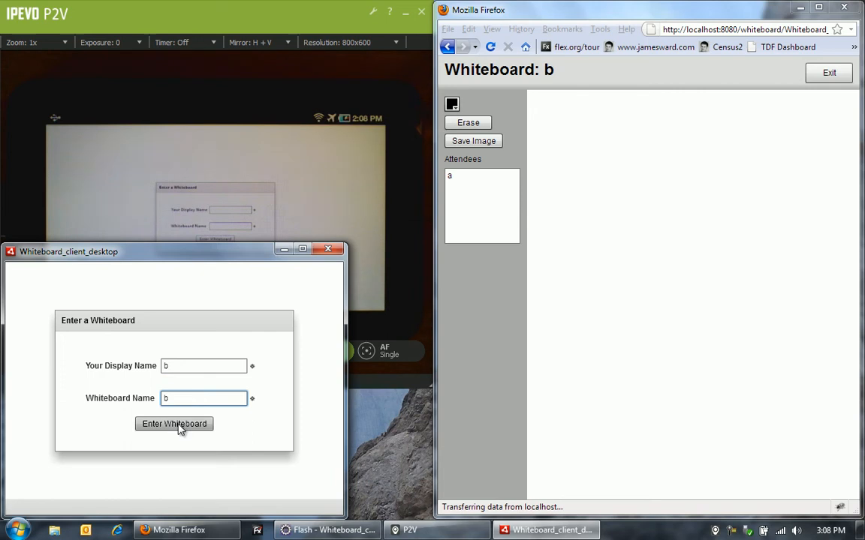
click(174, 424)
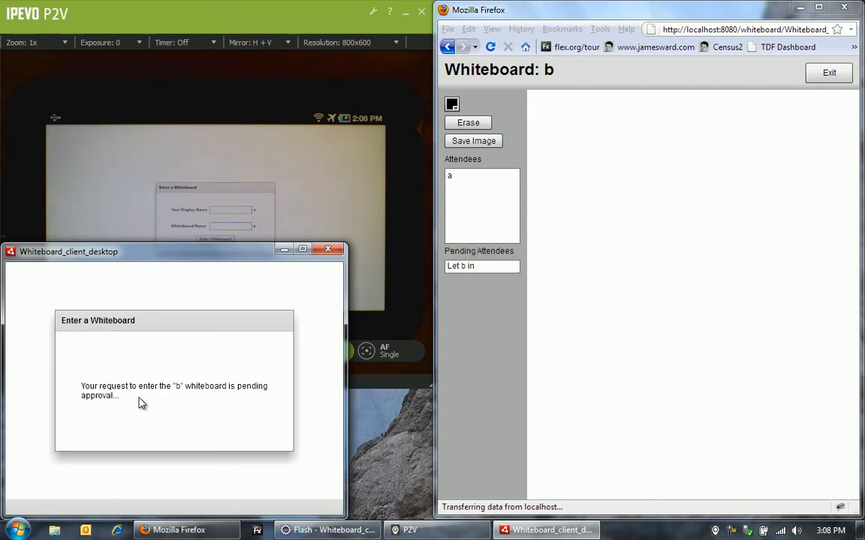
mouse_move(148, 407)
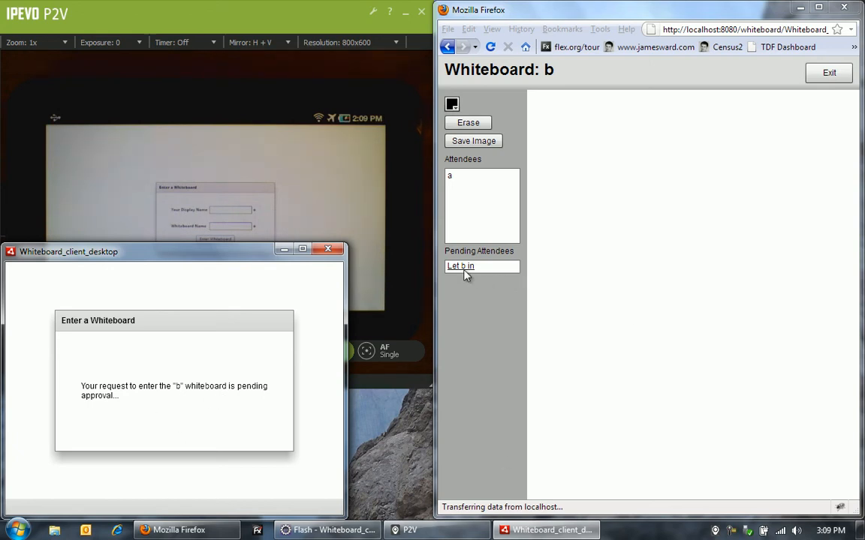
mouse_move(484, 293)
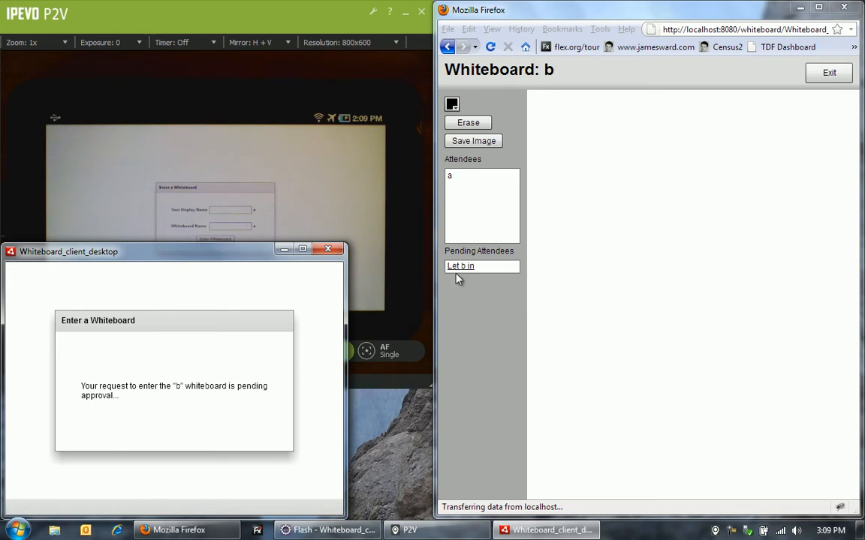
mouse_move(464, 276)
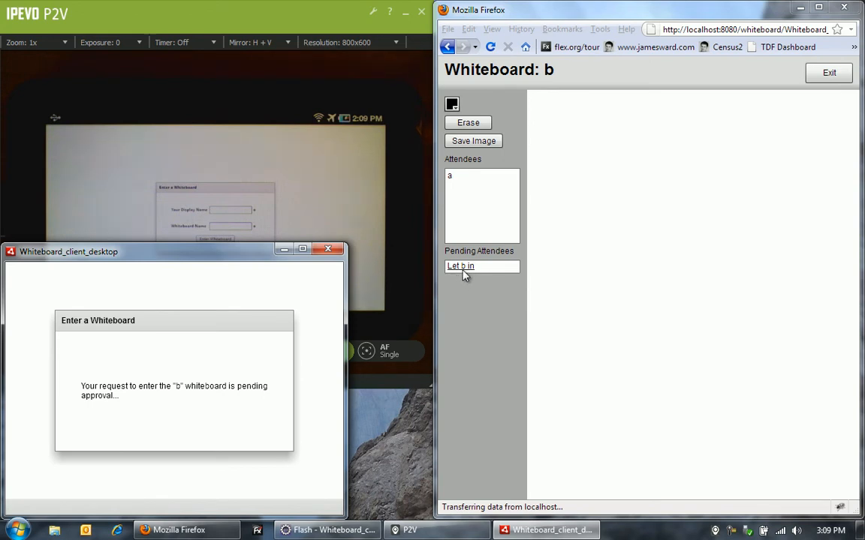
mouse_move(481, 284)
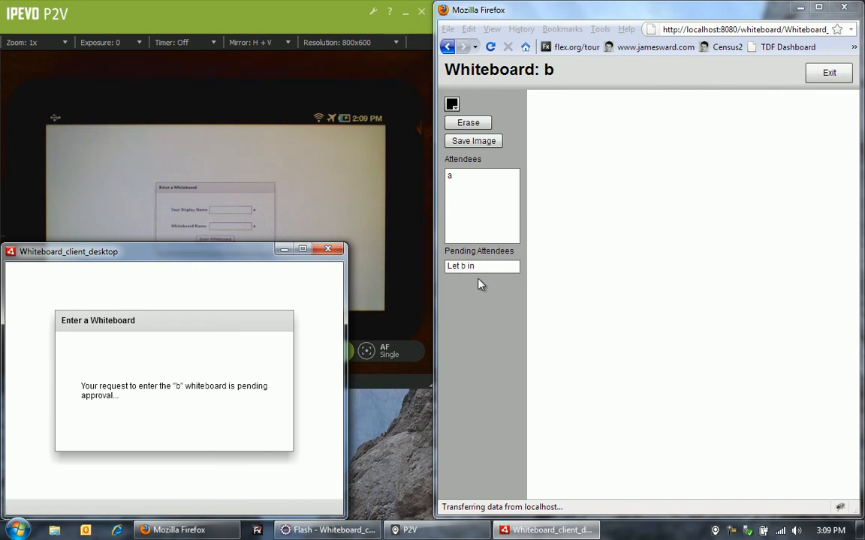
mouse_move(398, 240)
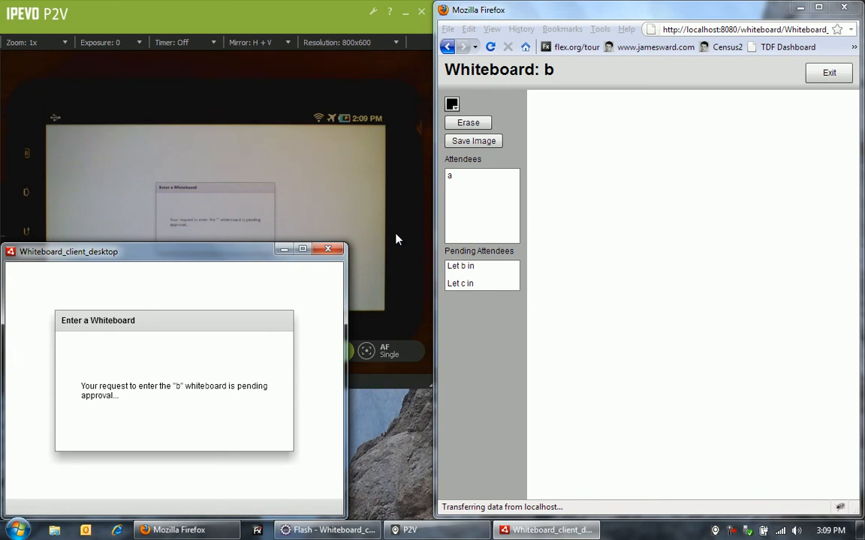
mouse_move(576, 195)
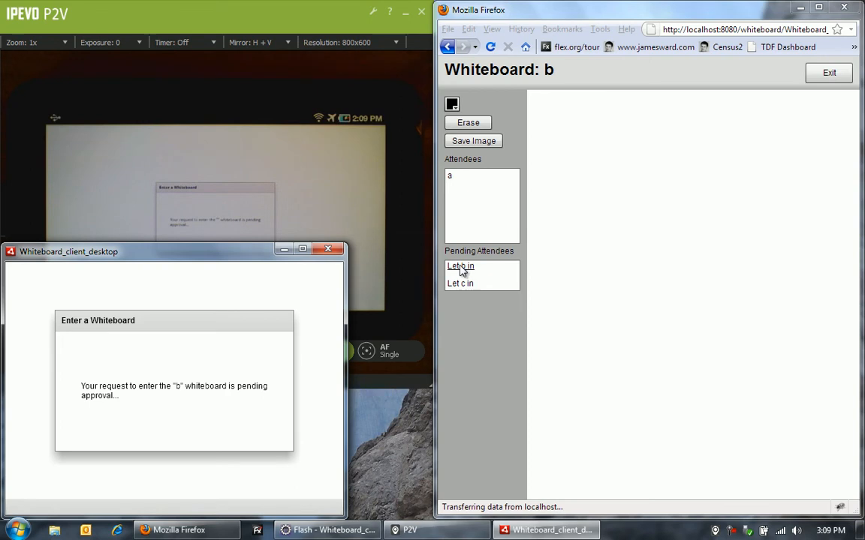
- Let pending attendees b and c into whiteboard b
click(460, 270)
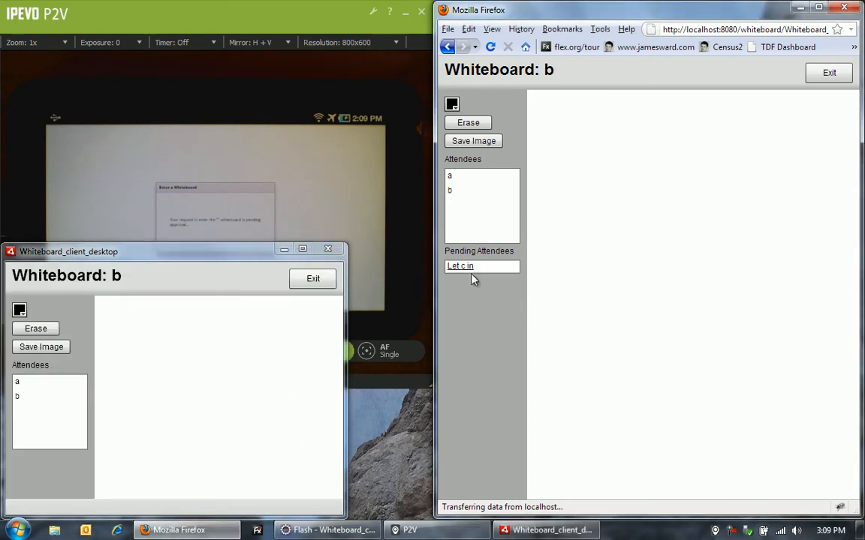
mouse_move(169, 391)
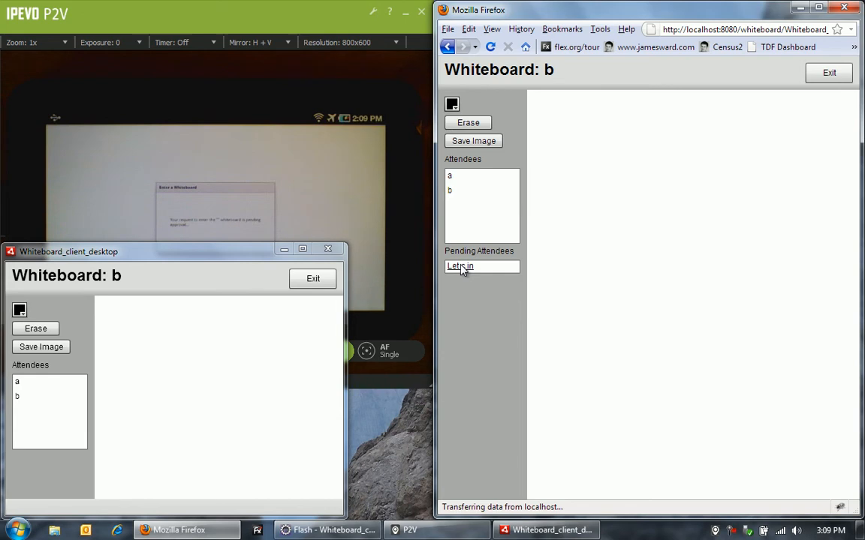
click(459, 266)
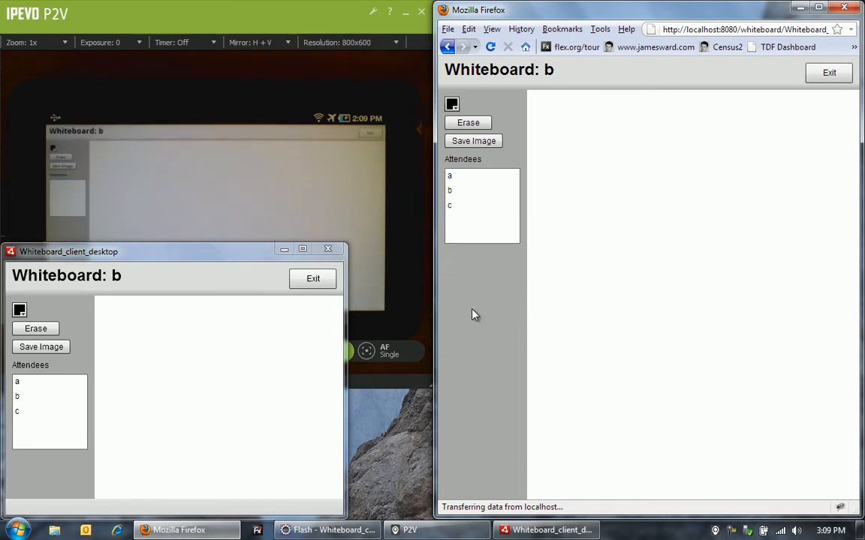
mouse_move(421, 242)
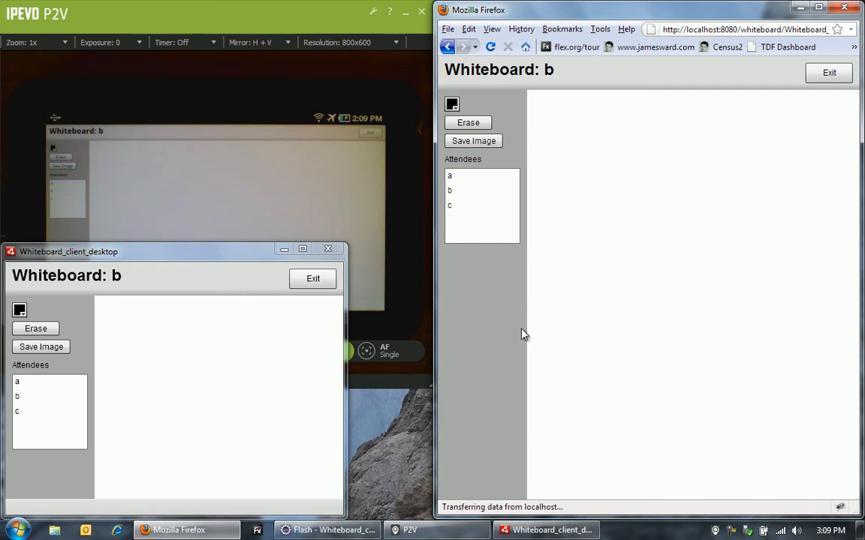
mouse_move(480, 351)
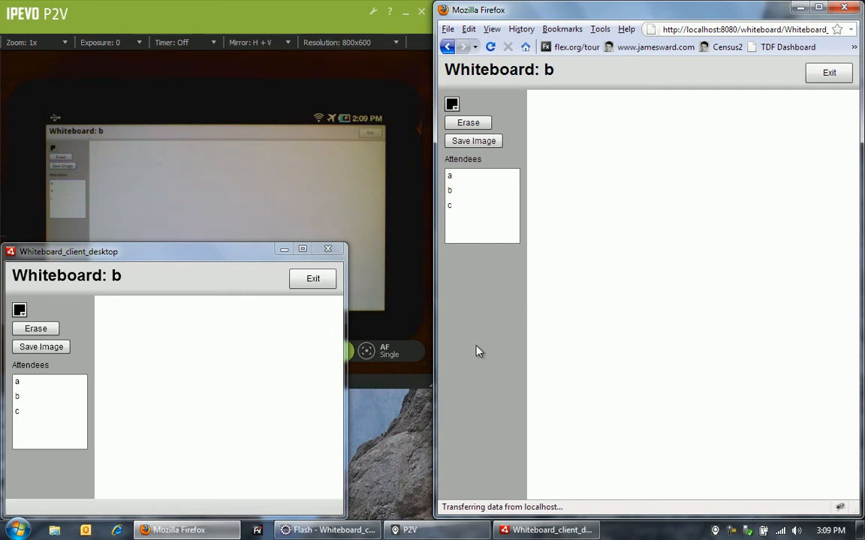
mouse_move(595, 115)
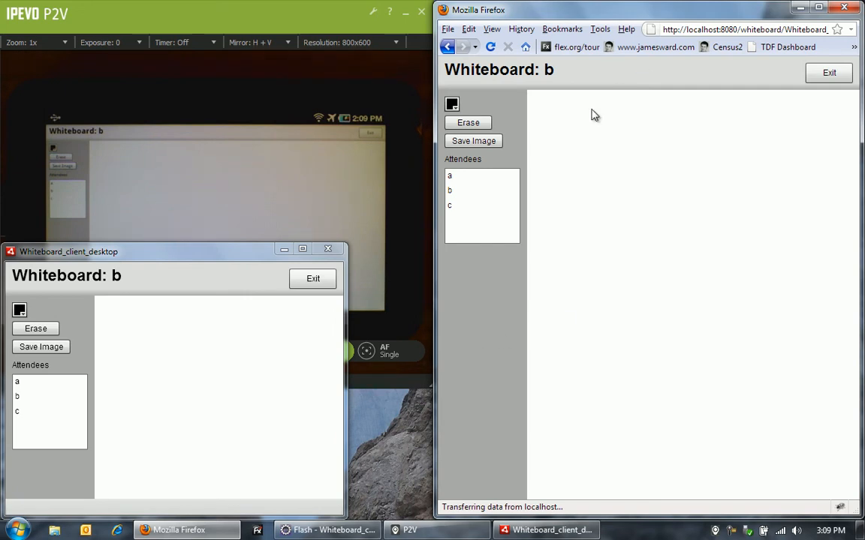
- Draw a horizontal line across the top of the Firefox whiteboard canvas
drag(548, 120, 540, 127)
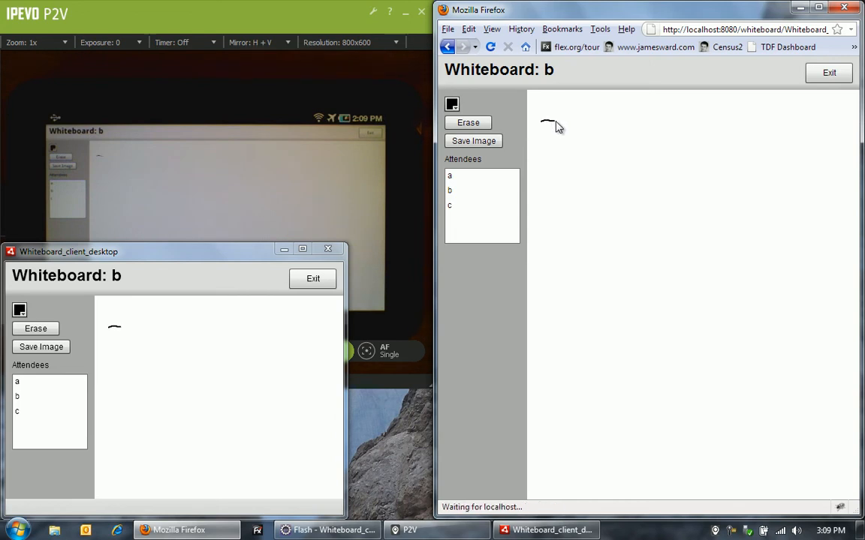
drag(541, 122, 601, 126)
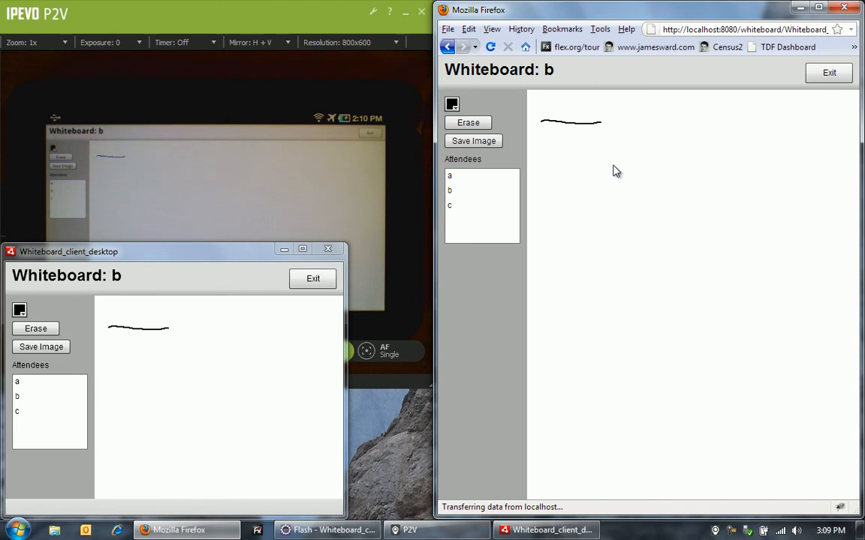
mouse_move(345, 200)
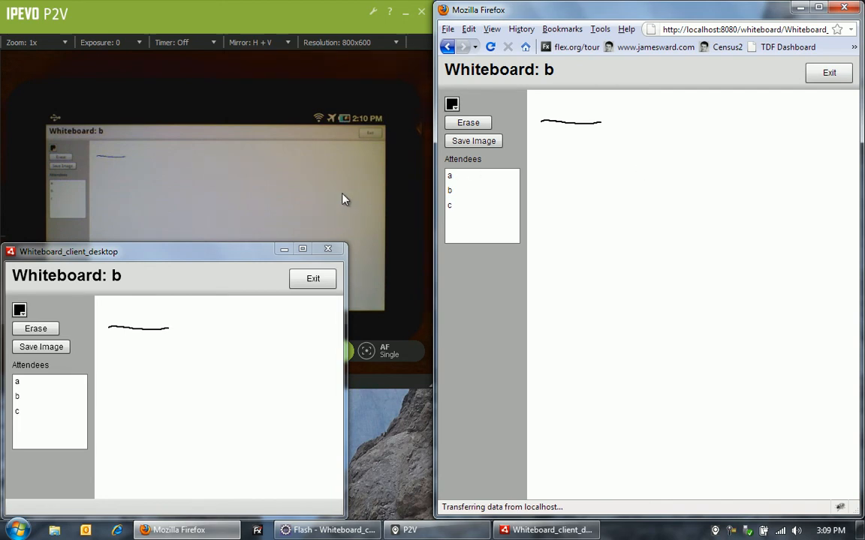
mouse_move(614, 242)
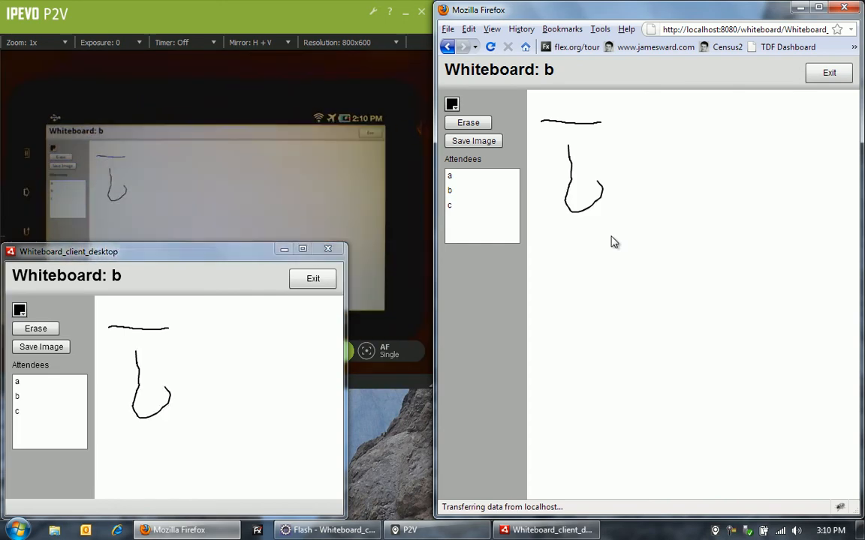
mouse_move(293, 356)
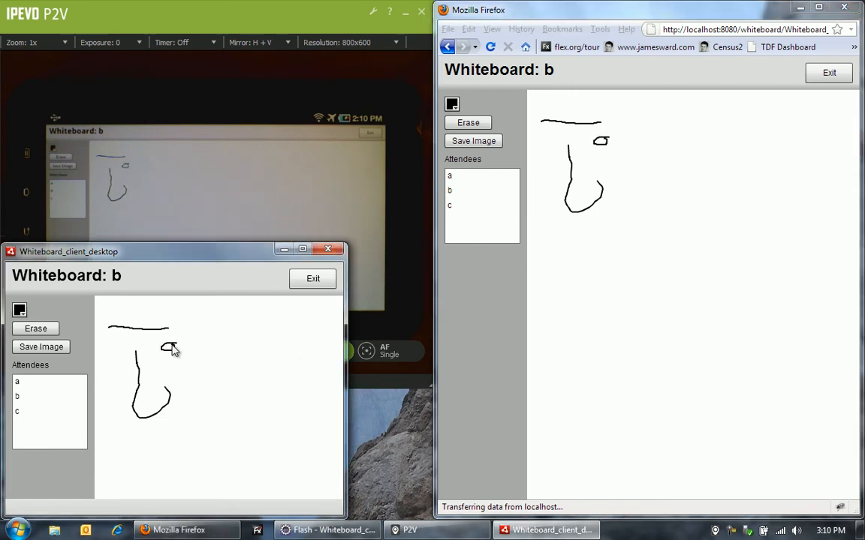
mouse_move(233, 356)
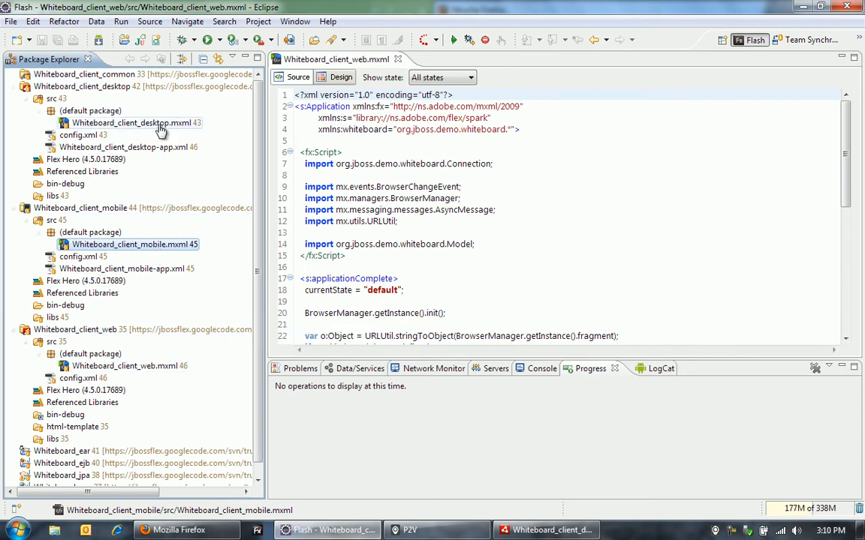
- Open Whiteboard_client_desktop.mxml and Whiteboard_client_mobile.mxml in the editor
double_click(134, 122)
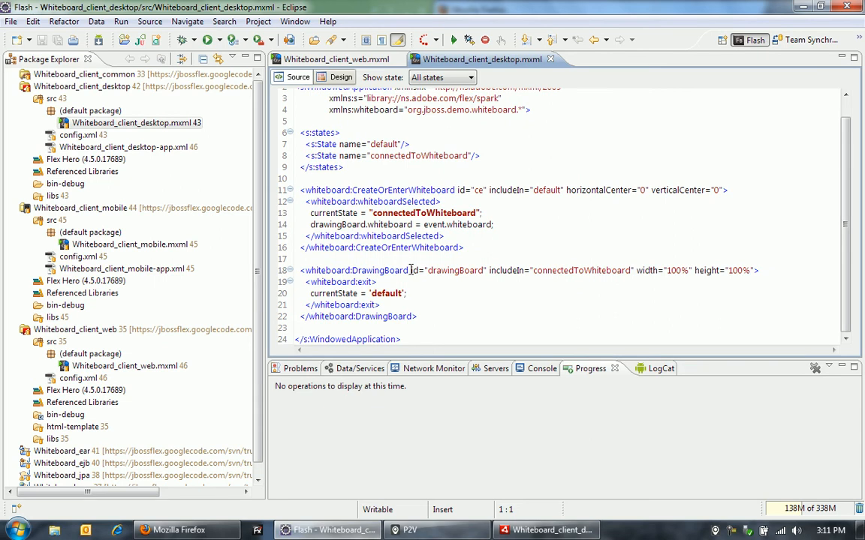
mouse_move(364, 259)
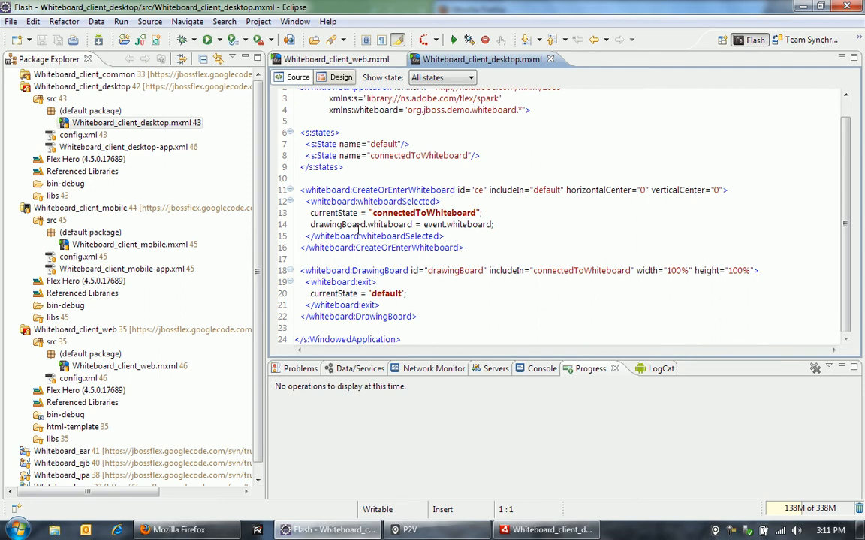
click(130, 245)
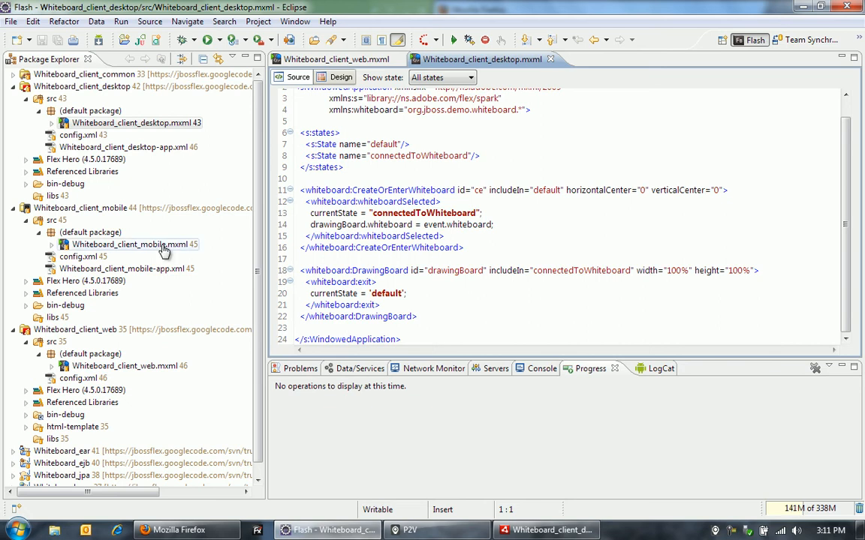
double_click(130, 244)
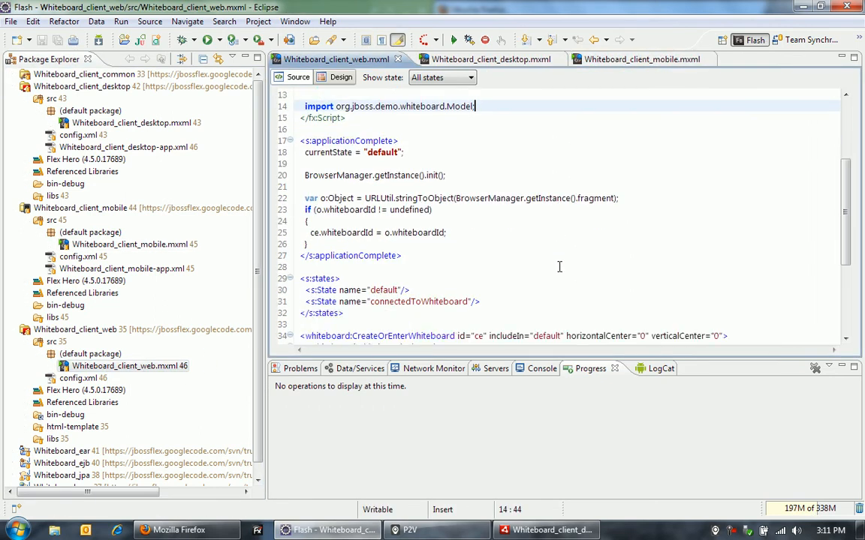
scroll(down, 3)
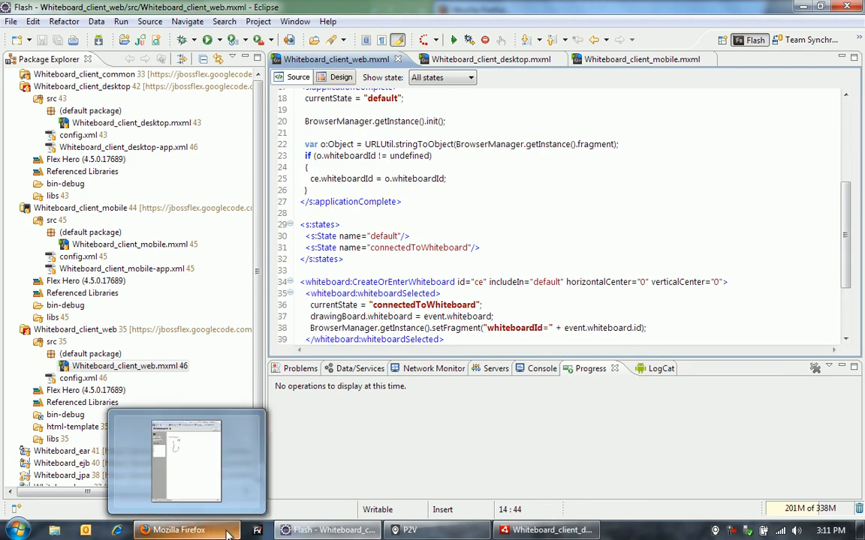
- Open the whiteboardId link in Firefox and join whiteboard b as 'd'
click(178, 530)
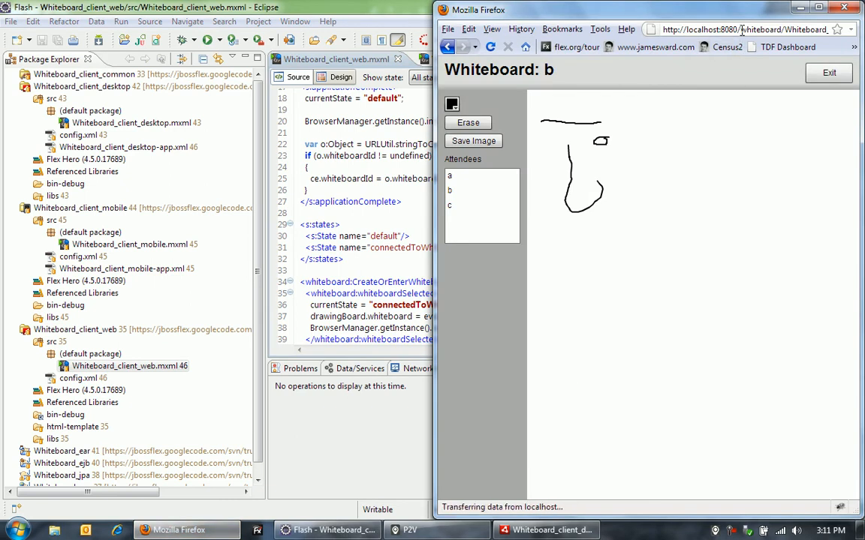
click(831, 7)
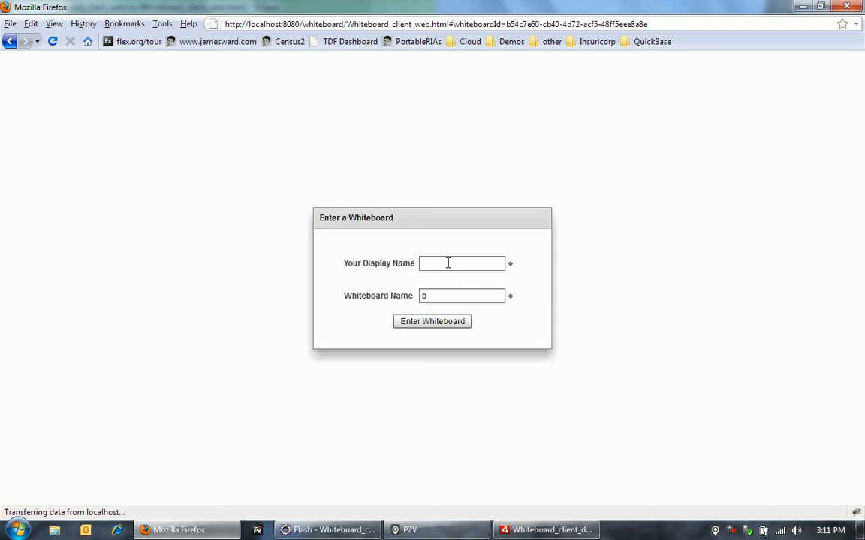
click(462, 263)
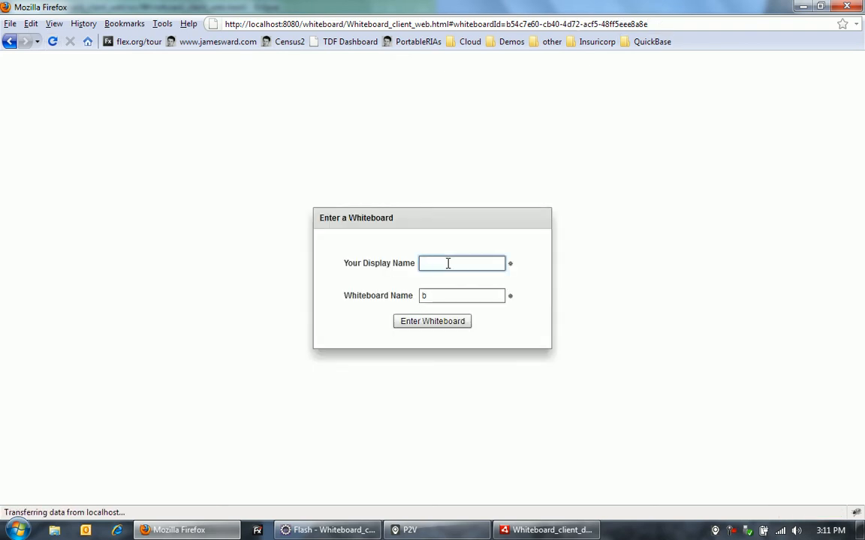
text(d)
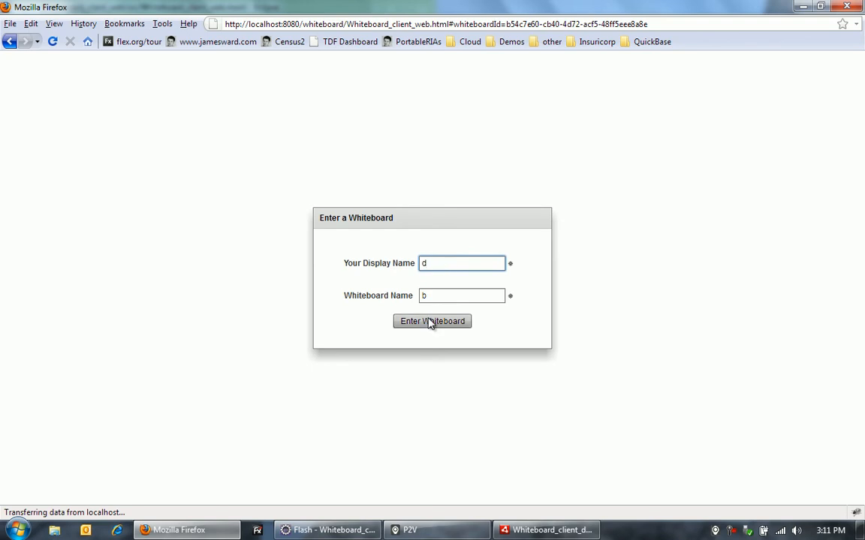
click(432, 321)
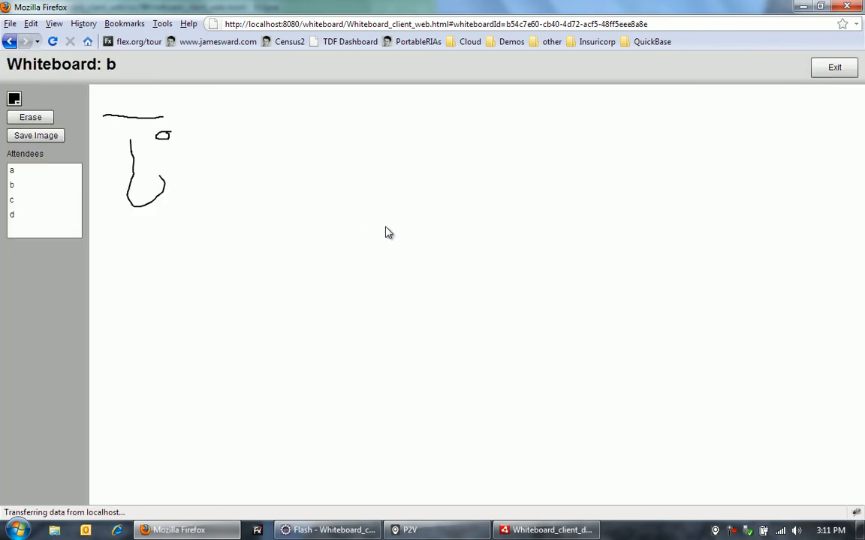
mouse_move(148, 149)
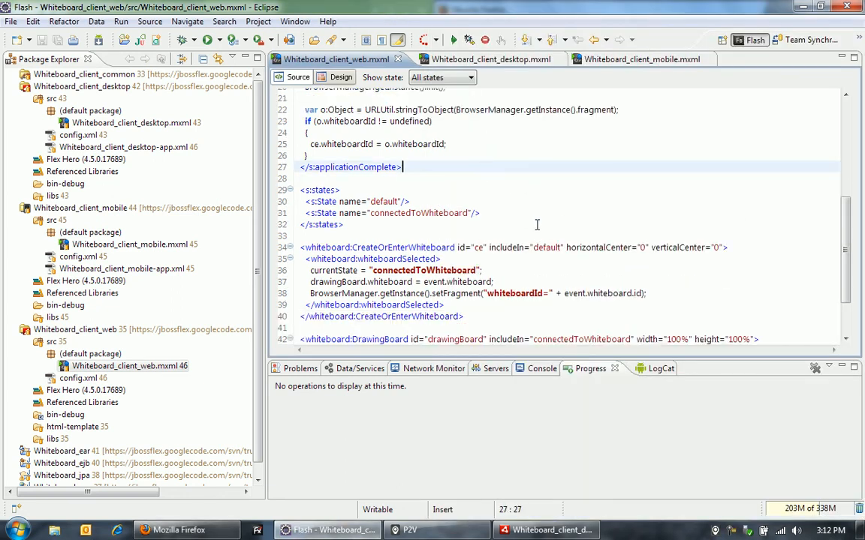
- Scroll Whiteboard_client_web.mxml down to its states, entry handler and DrawingBoard exit code
scroll(down, 3)
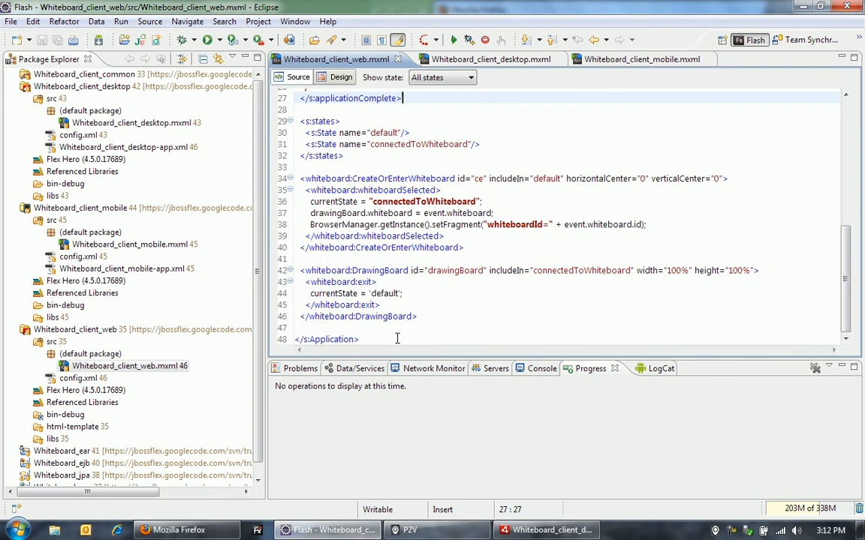
mouse_move(481, 262)
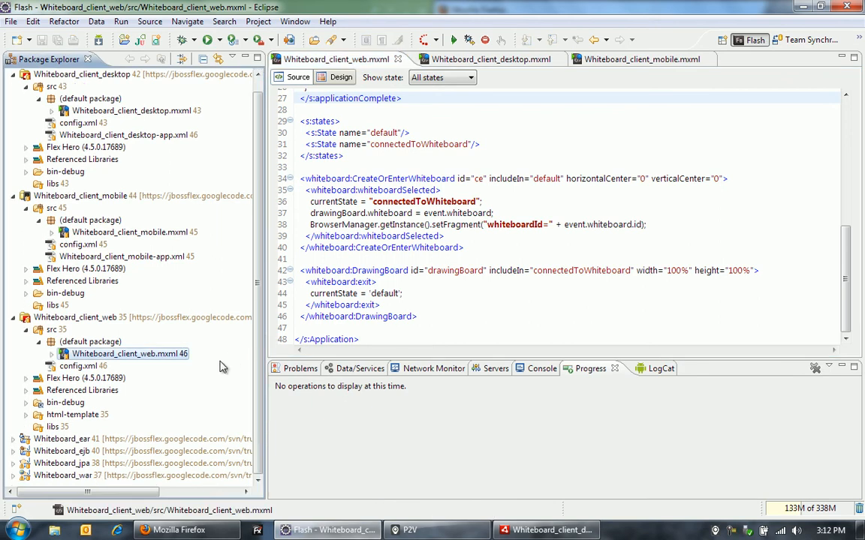
mouse_move(135, 423)
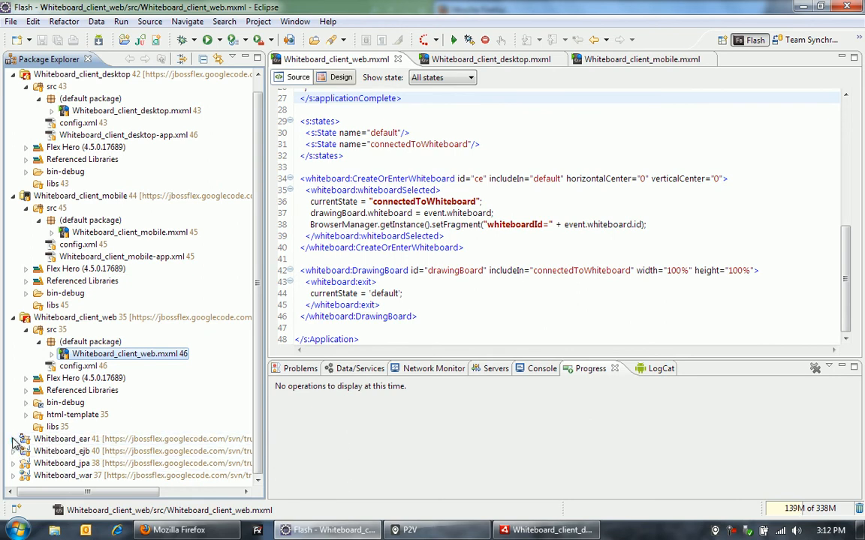
- Expand the Whiteboard_ear project and the jboss folder in the JPA project
click(13, 438)
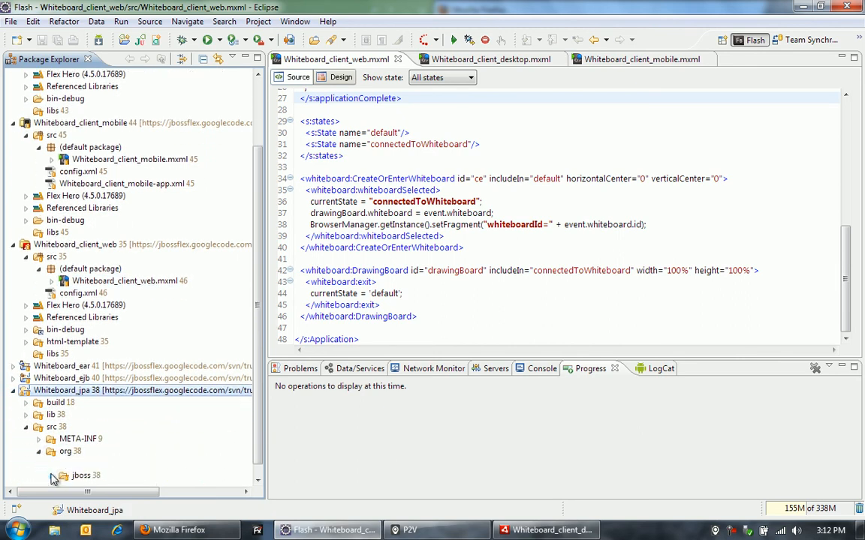
click(64, 476)
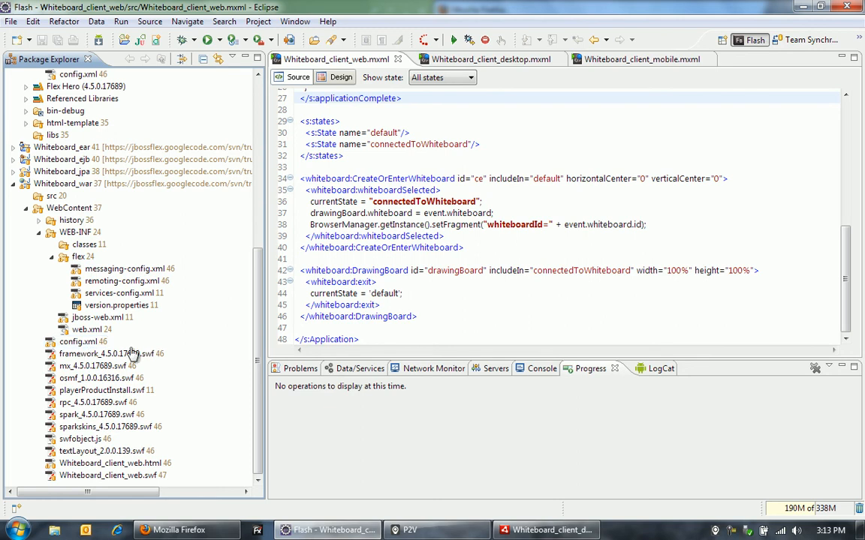
mouse_move(131, 354)
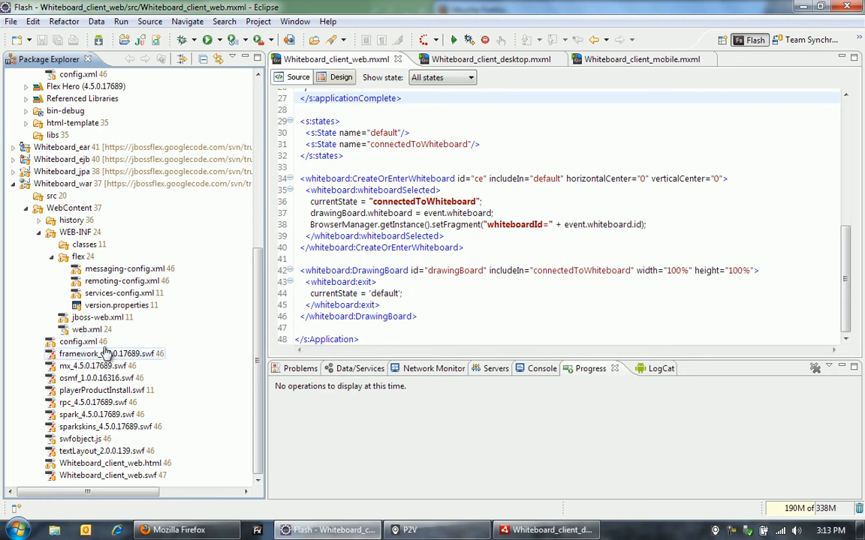
mouse_move(130, 331)
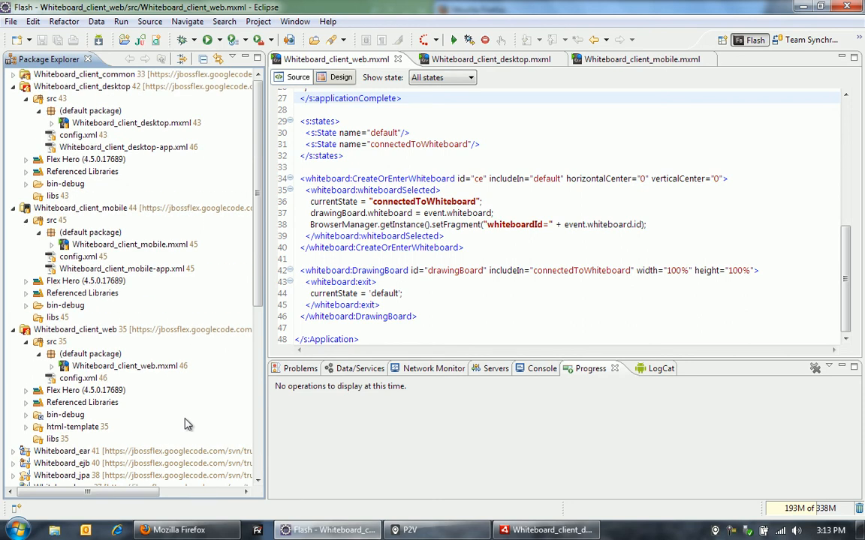
mouse_move(199, 180)
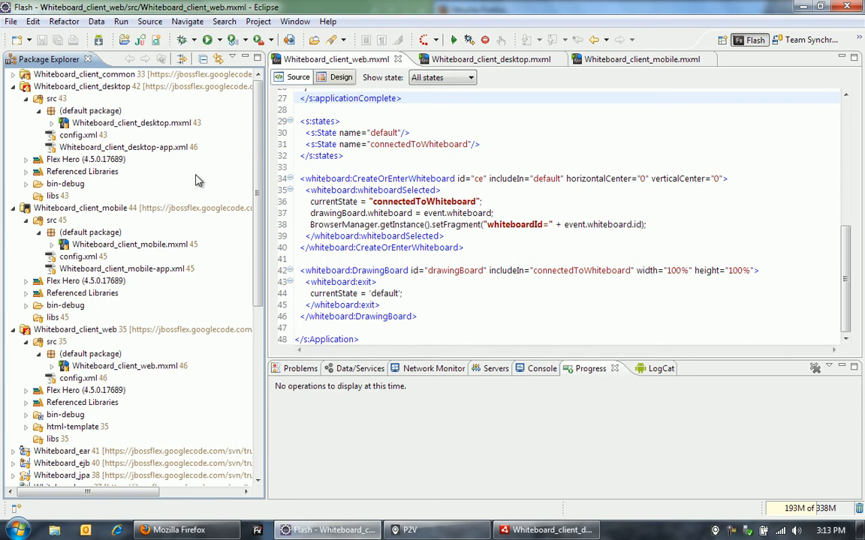
mouse_move(183, 179)
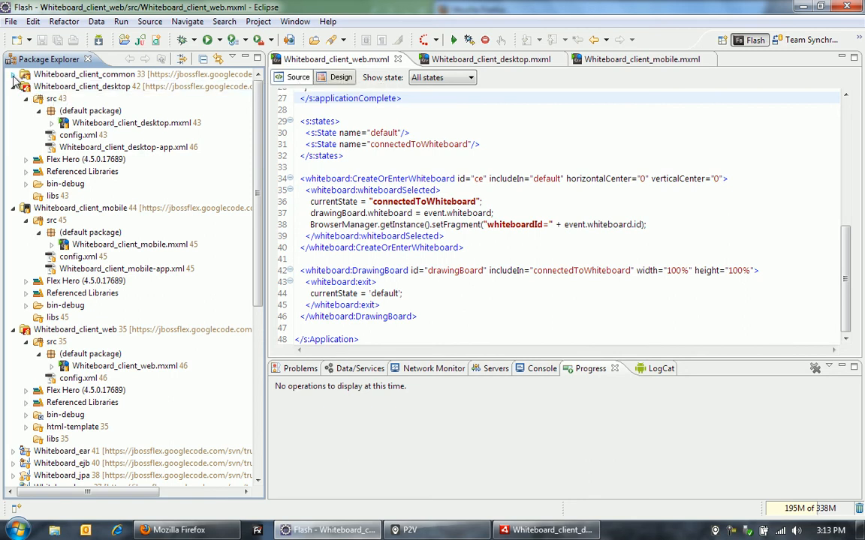
- Open DrawingBoard.mxml from Whiteboard_client_common and scroll down through its code
click(13, 73)
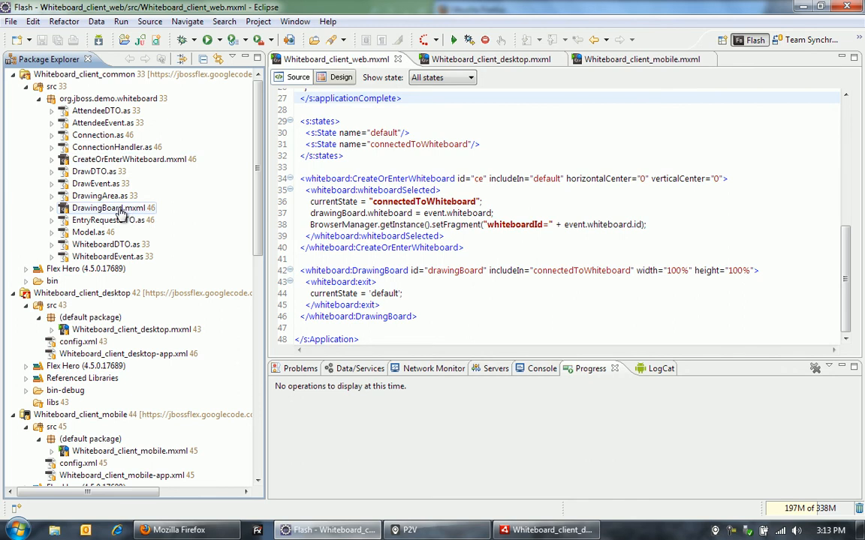
double_click(111, 208)
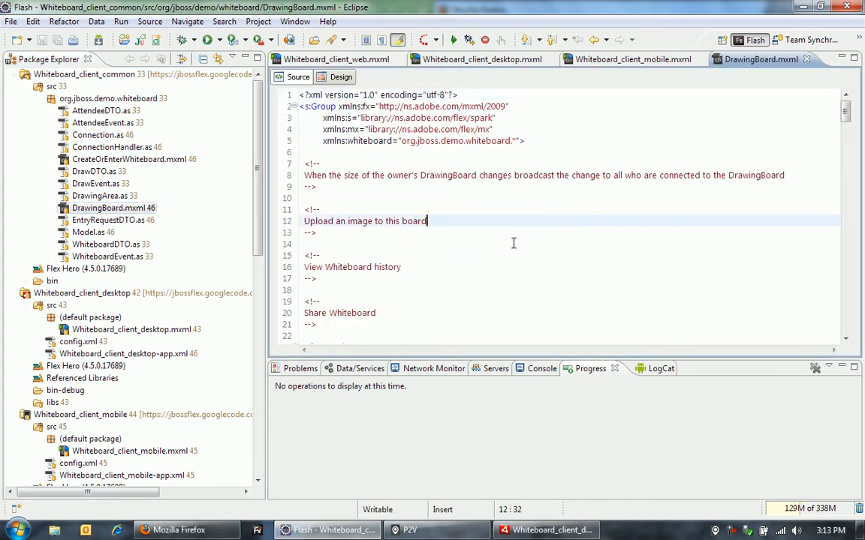
scroll(down, 3)
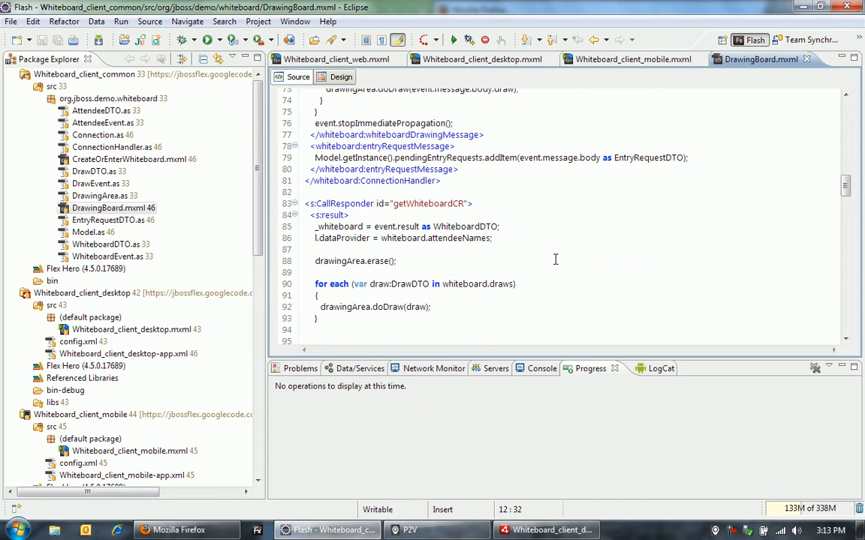
mouse_move(568, 237)
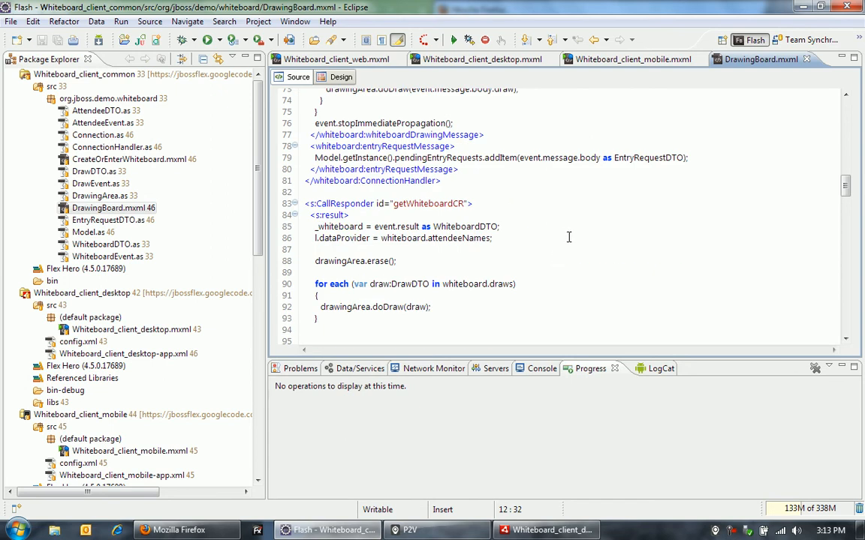
scroll(down, 3)
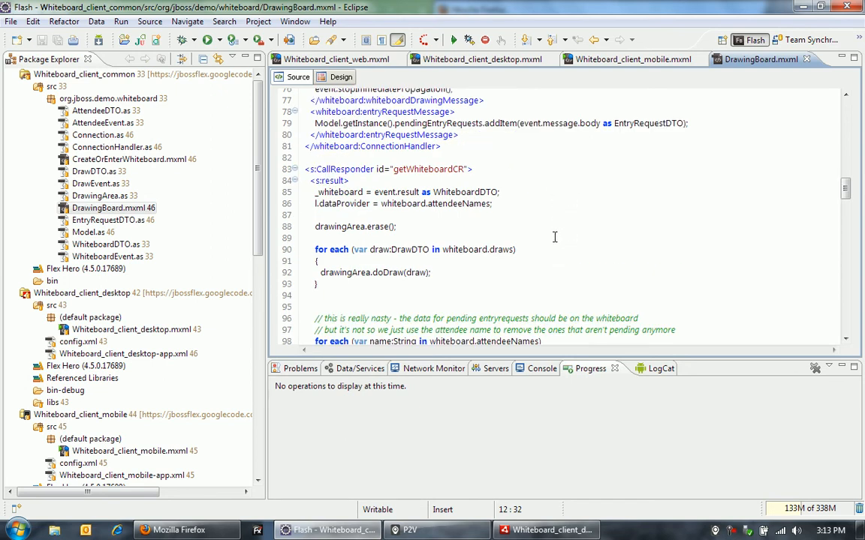
scroll(down, 3)
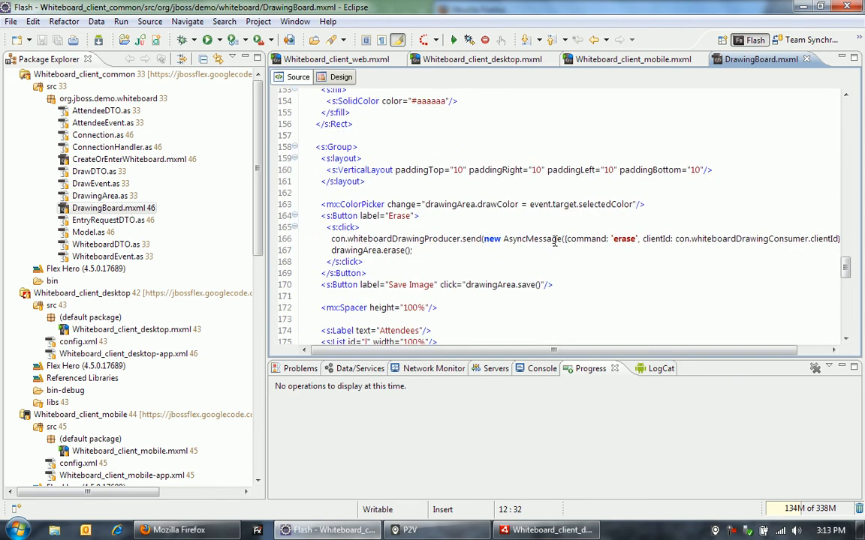
scroll(down, 3)
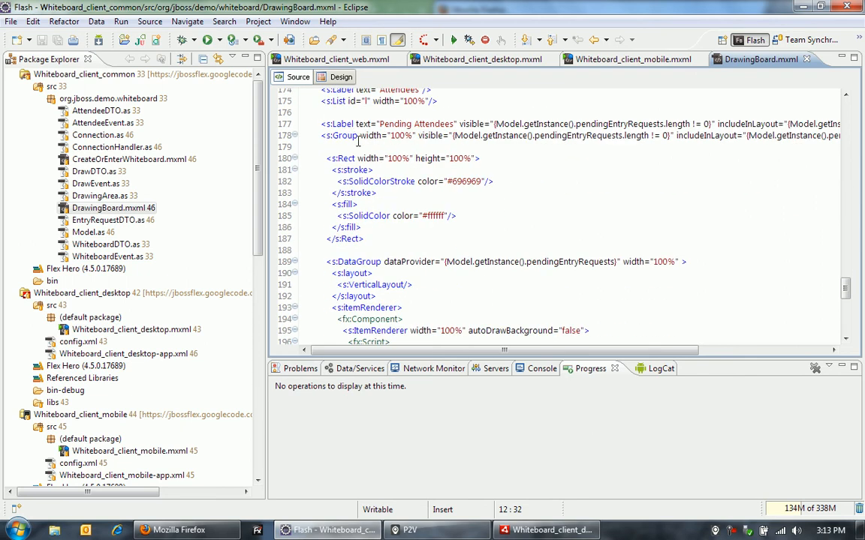
mouse_move(336, 123)
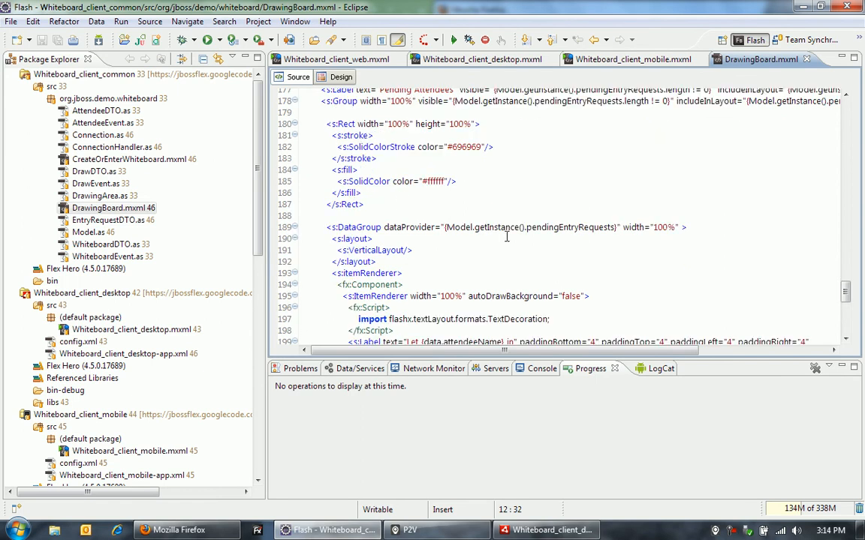
scroll(down, 3)
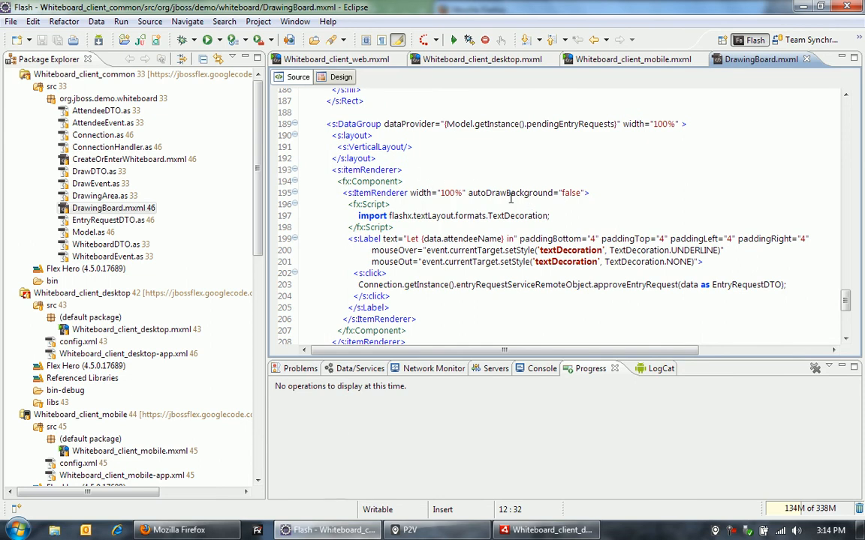
mouse_move(564, 137)
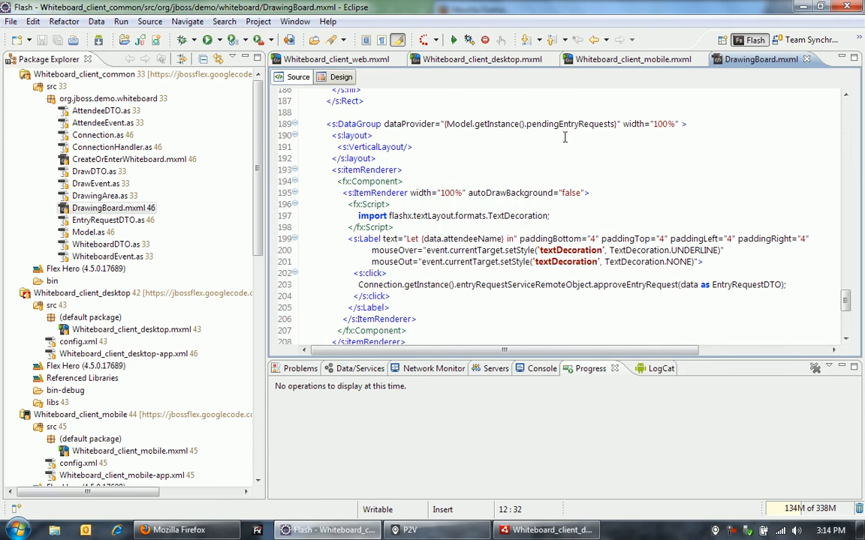
mouse_move(390, 247)
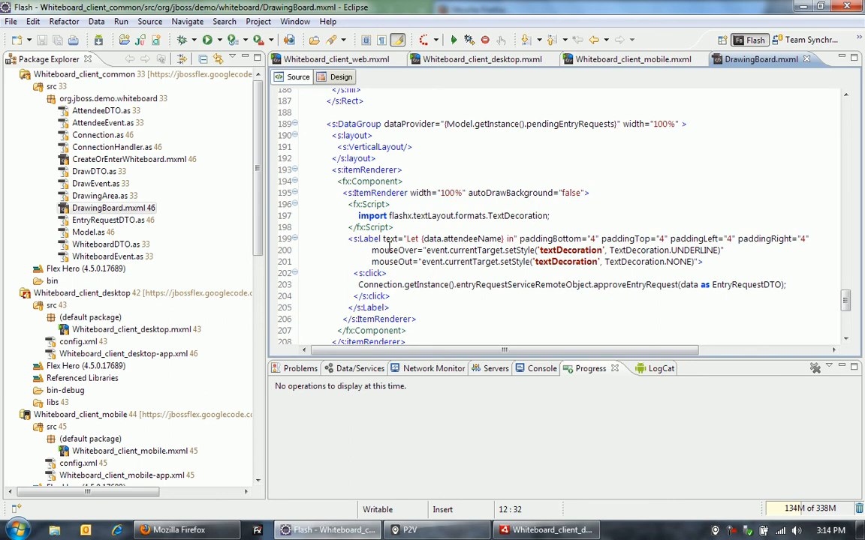
mouse_move(590, 178)
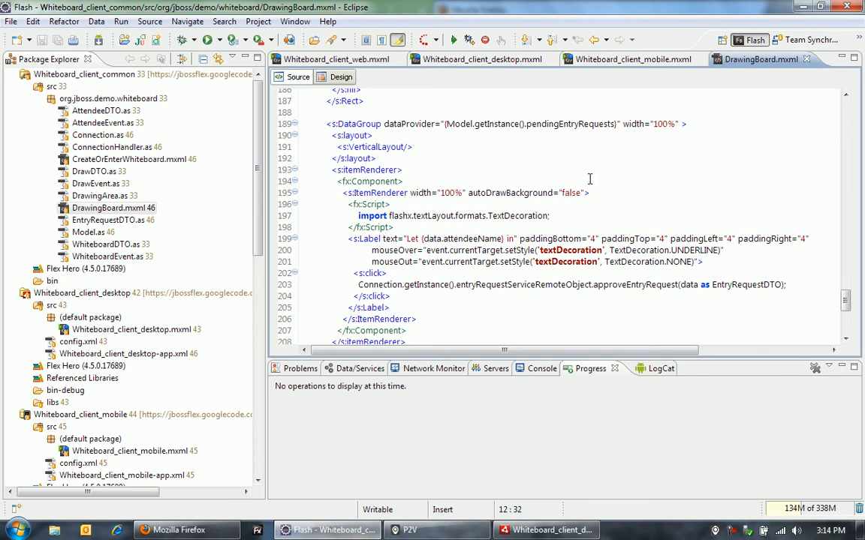
mouse_move(483, 164)
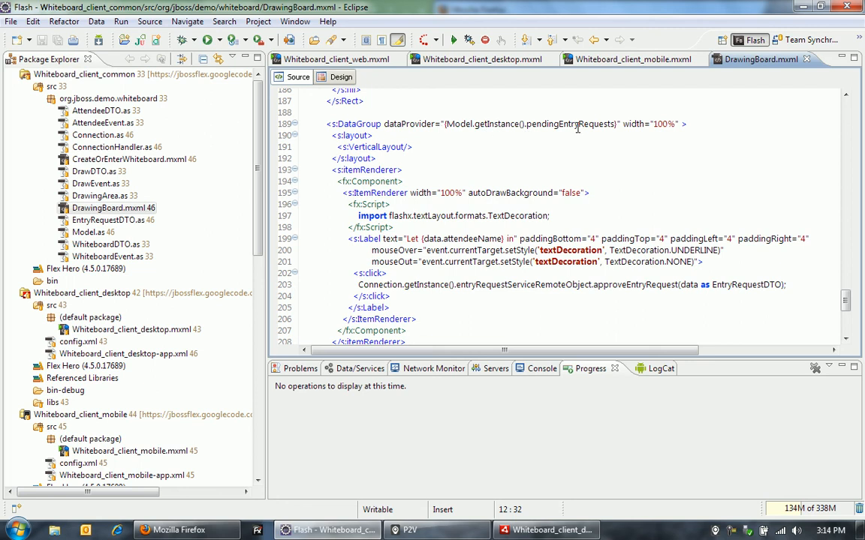
- Highlight pendingEntryRequests, the data source of the pending entry request DataGroup
double_click(570, 124)
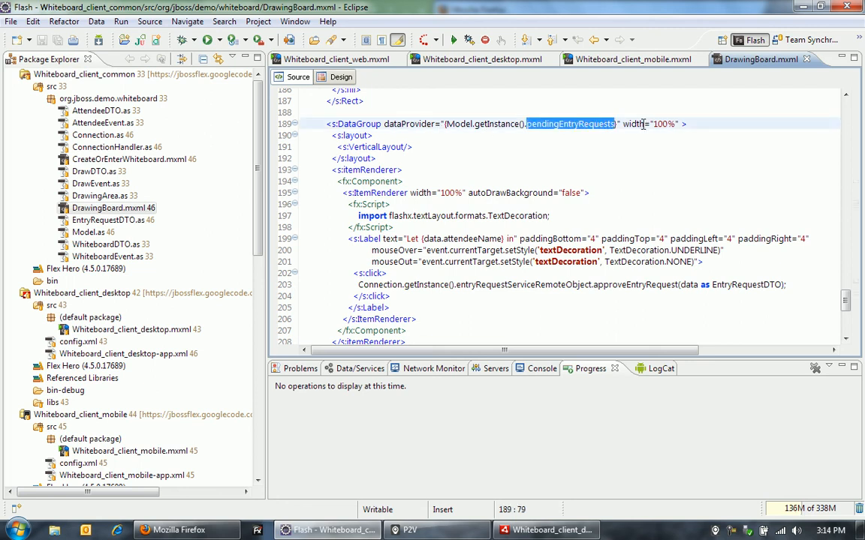
click(681, 124)
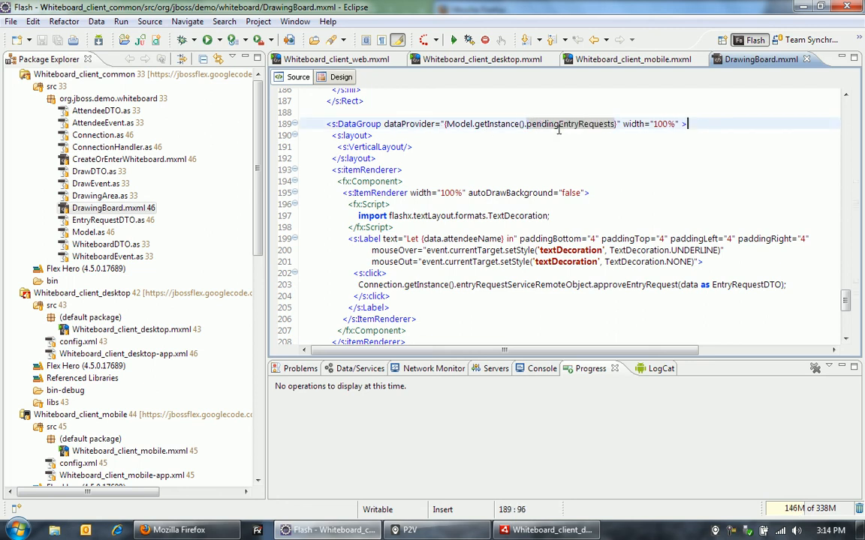
double_click(571, 124)
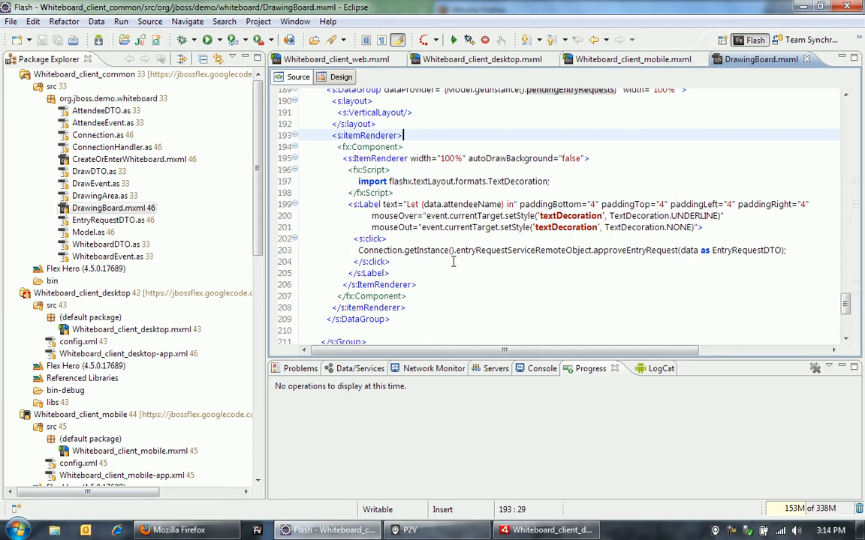
mouse_move(385, 250)
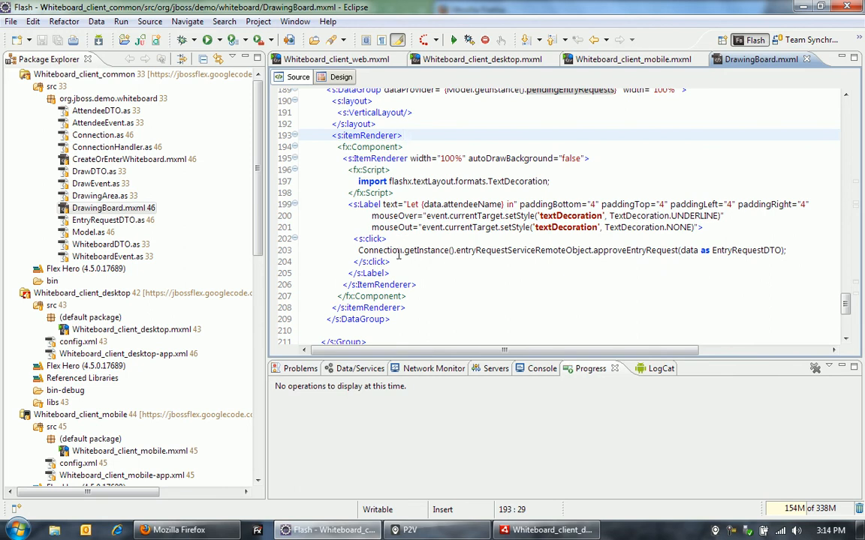
mouse_move(448, 255)
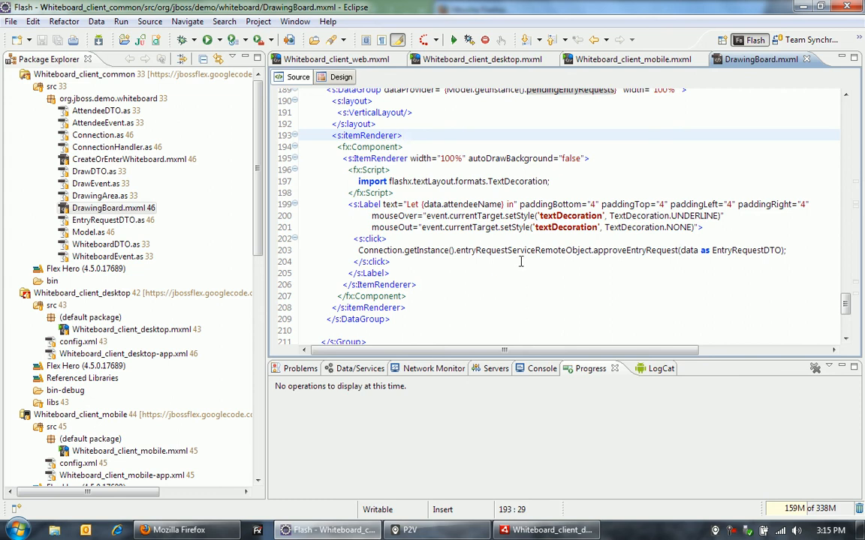
mouse_move(455, 271)
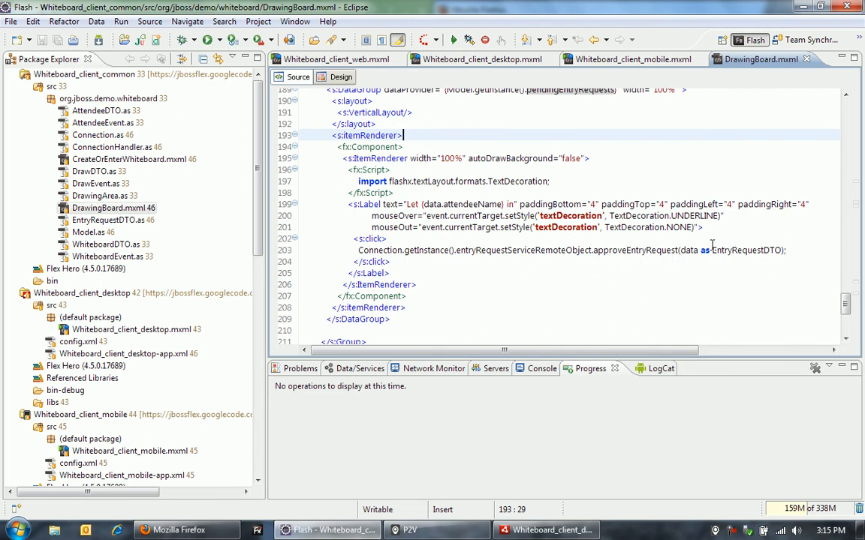
mouse_move(642, 288)
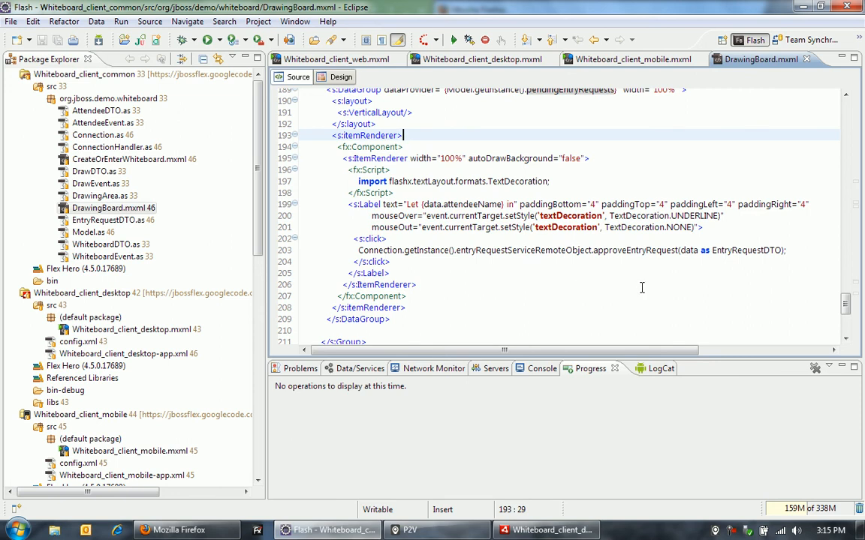
mouse_move(646, 268)
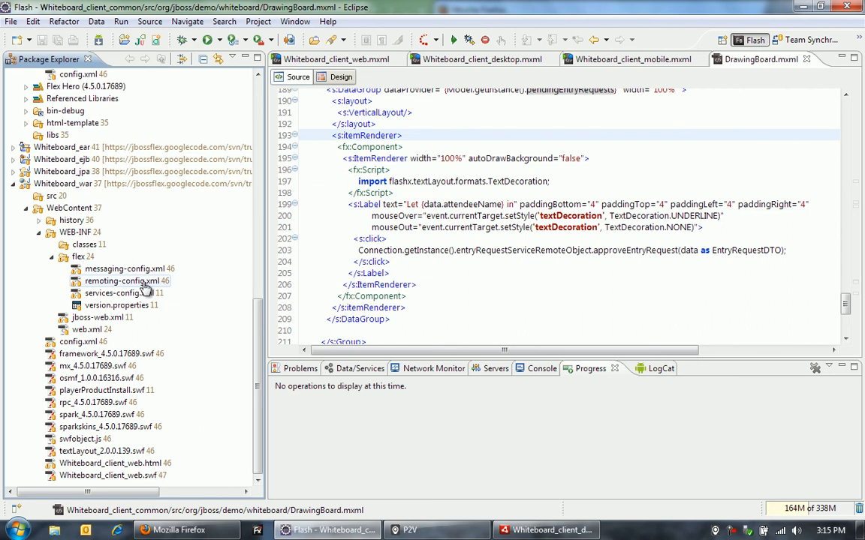
- Open remoting-config.xml showing the ejb3-backed entryRequestService and whiteboardService destinations
double_click(122, 281)
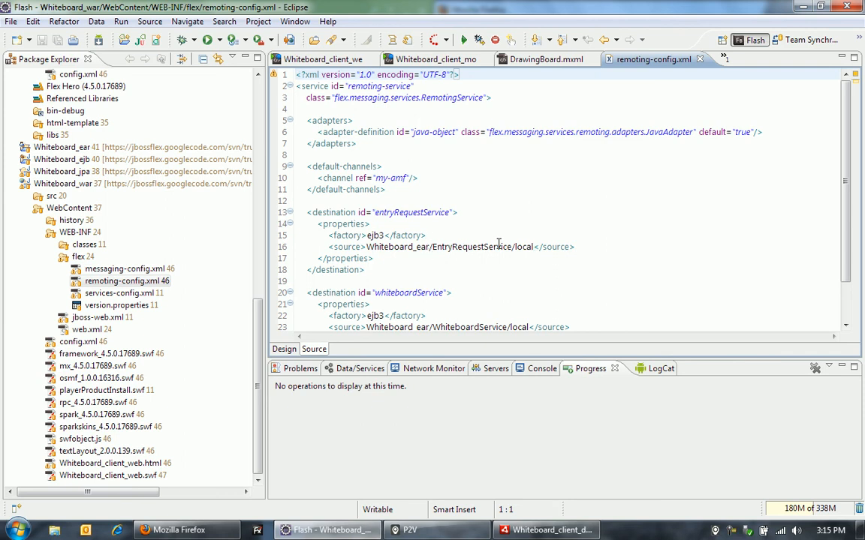
mouse_move(452, 249)
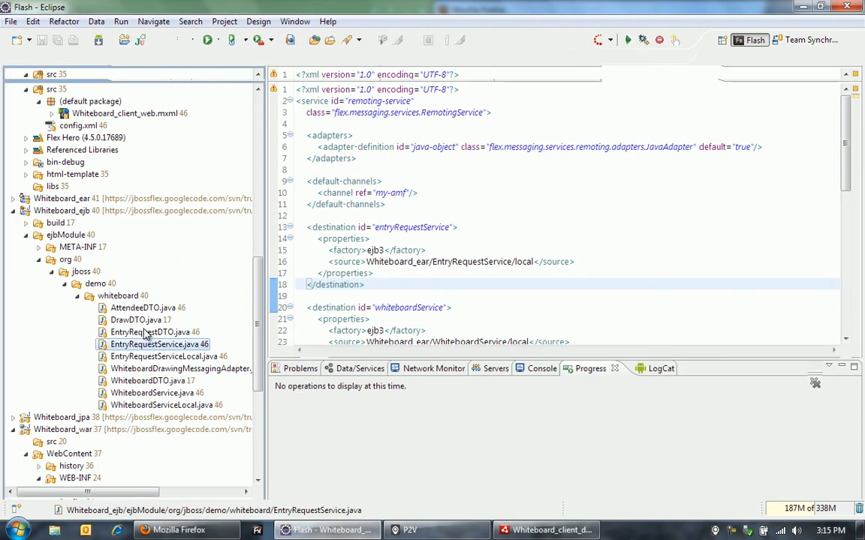
- Open EntryRequestService.java and highlight approveEntryRequest's entryRequestDTO parameter
double_click(158, 344)
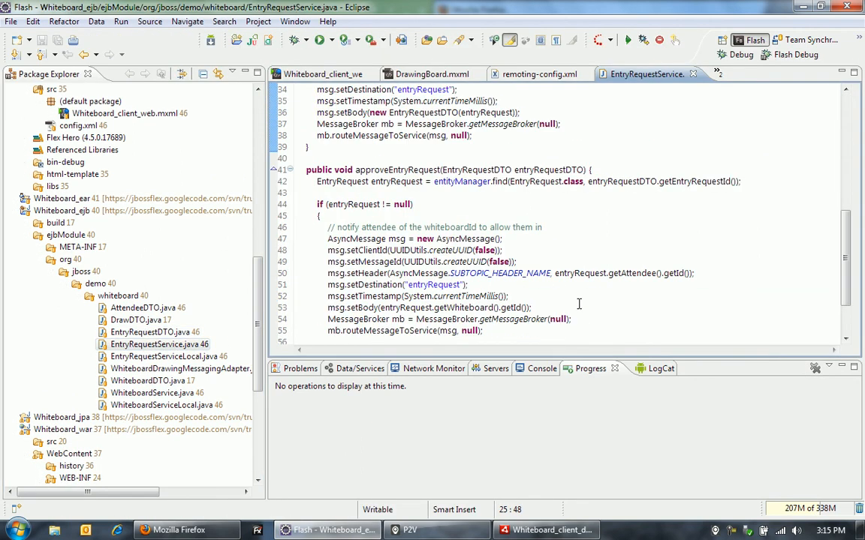
mouse_move(398, 170)
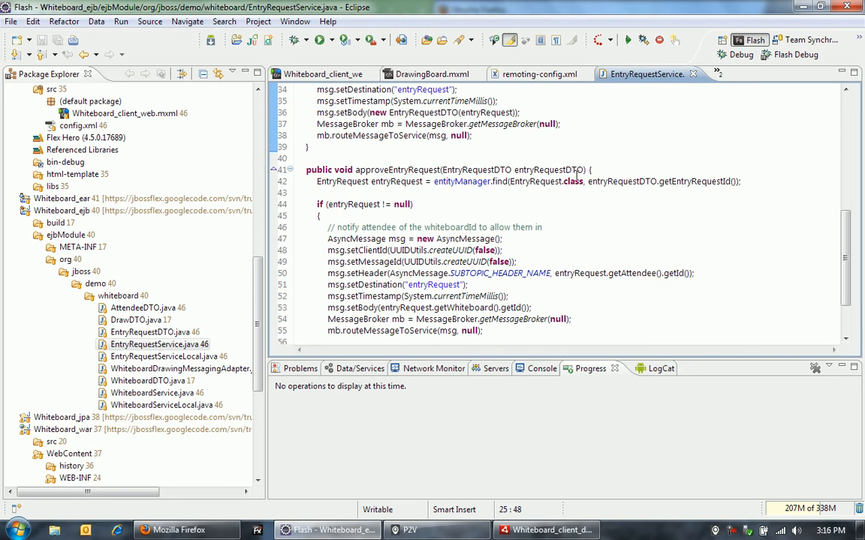
double_click(515, 170)
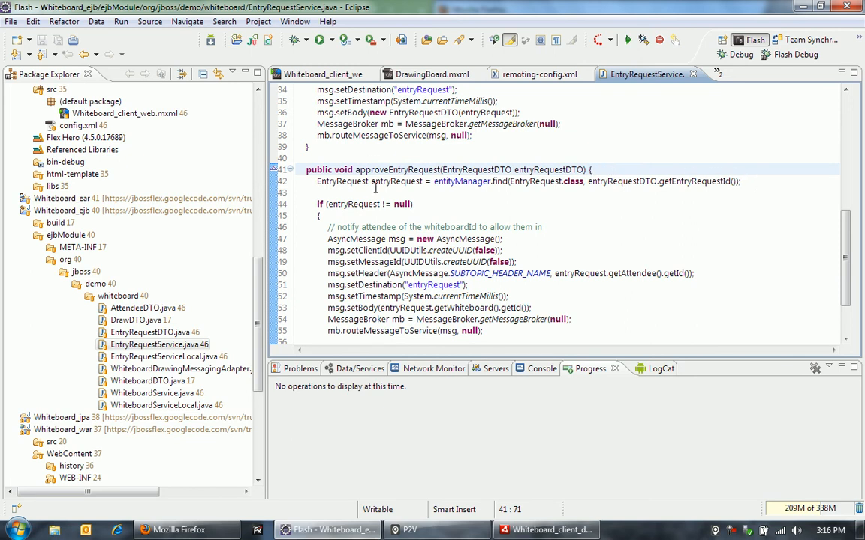
mouse_move(591, 189)
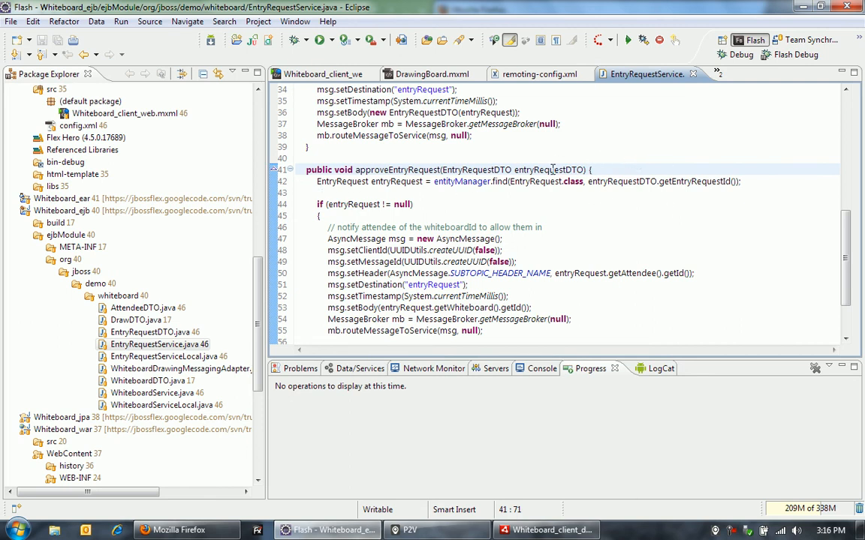
mouse_move(521, 166)
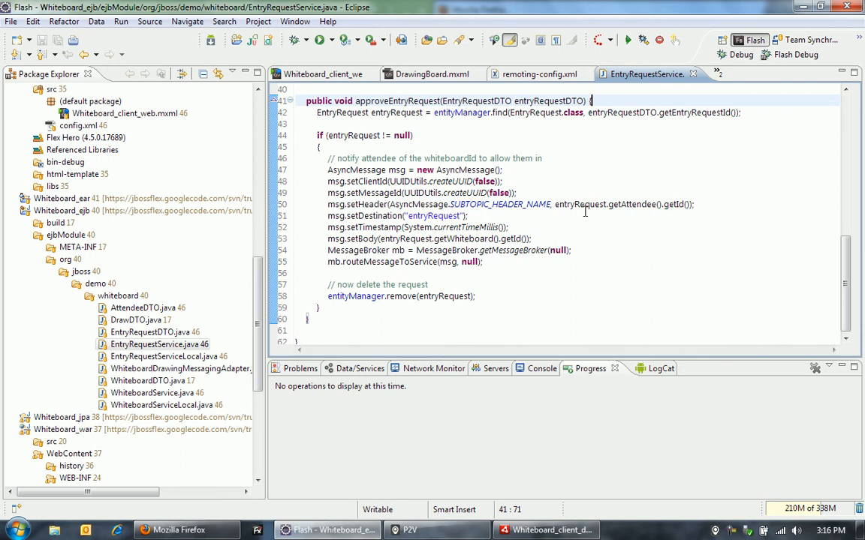
mouse_move(582, 204)
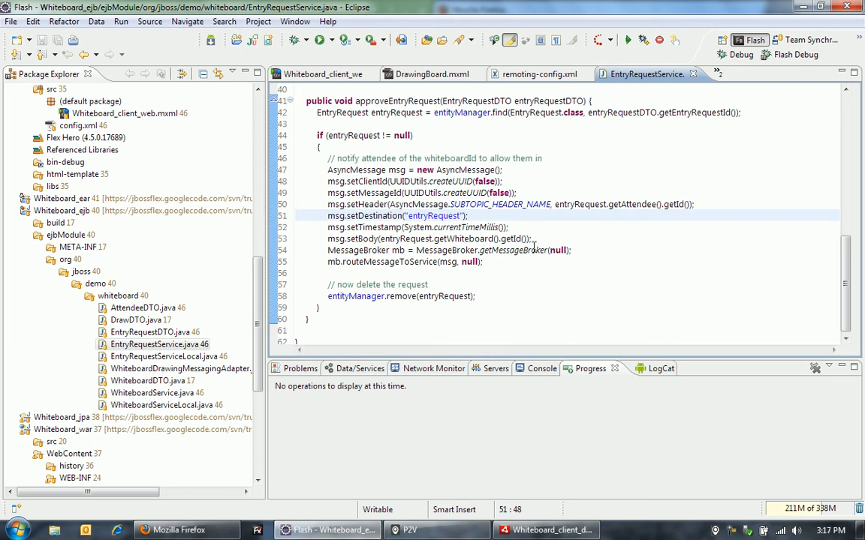
mouse_move(414, 238)
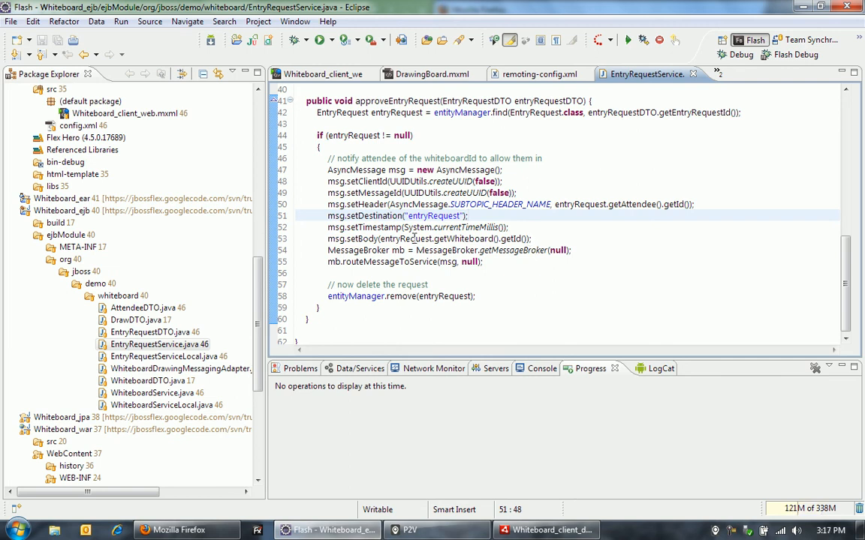
mouse_move(514, 246)
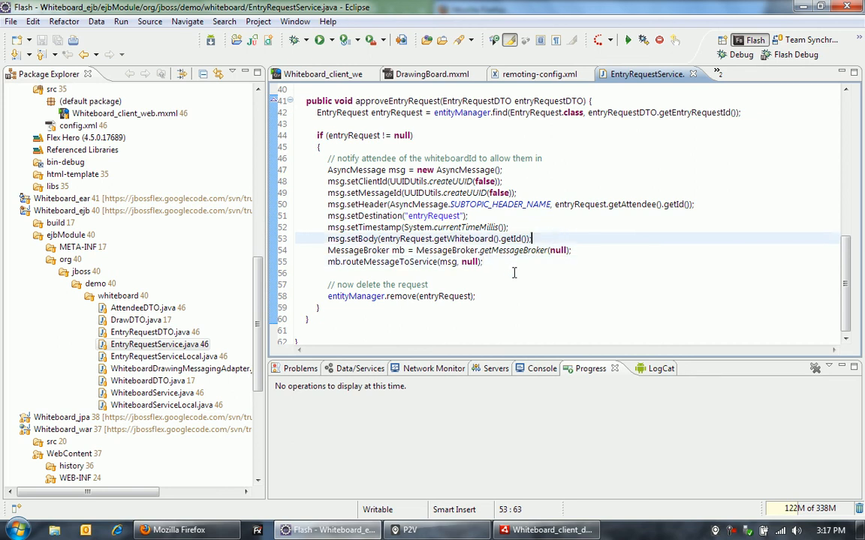
mouse_move(517, 275)
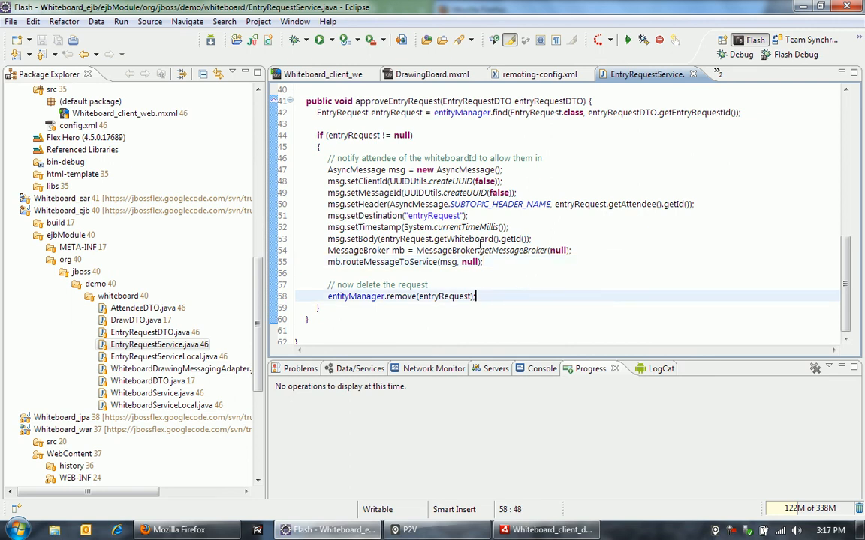
mouse_move(671, 220)
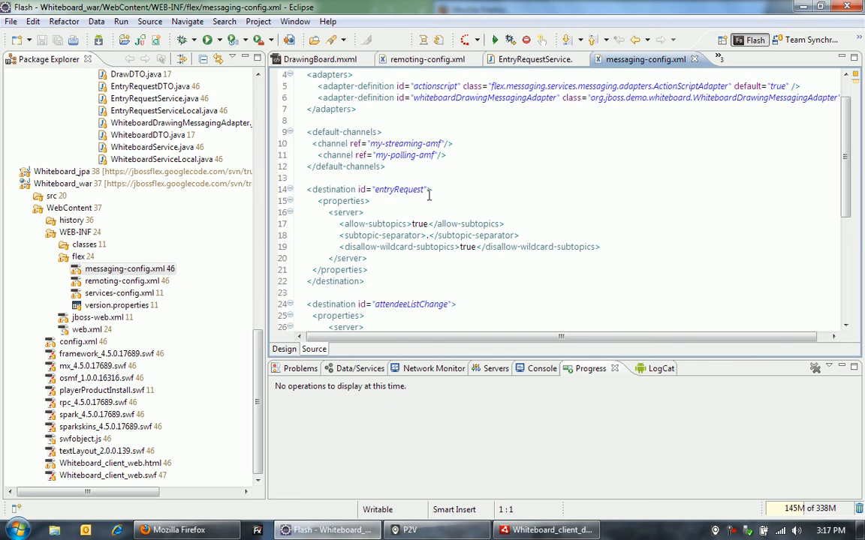
- Highlight the entryRequest destination id in messaging-config.xml, then scroll down
double_click(398, 189)
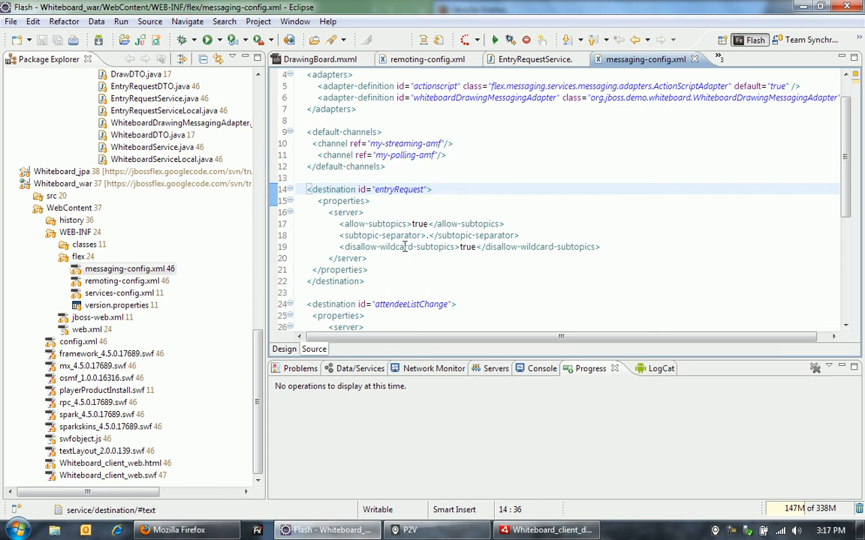
mouse_move(462, 262)
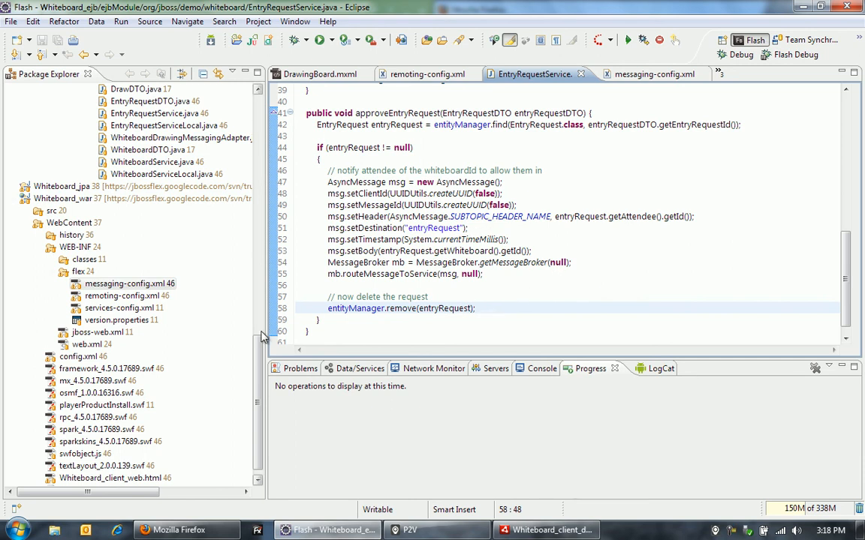
scroll(down, 3)
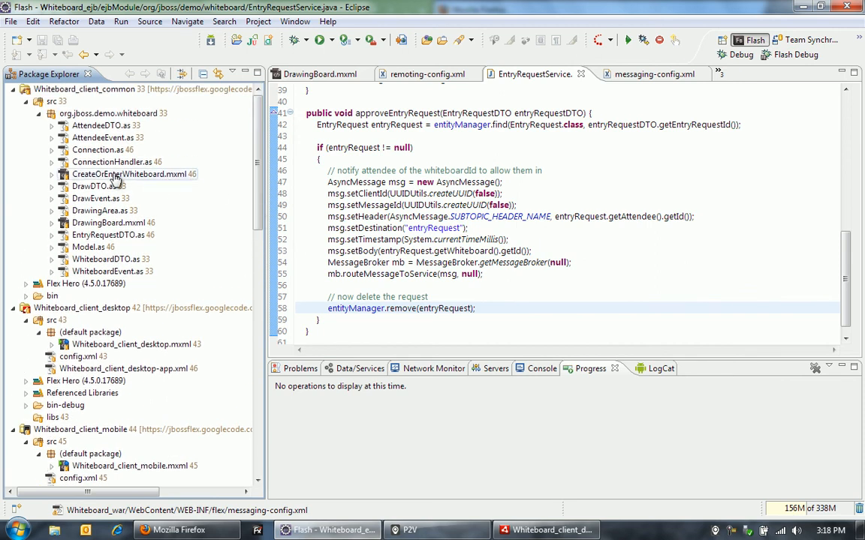
- Open CreateOrEnterWhiteboard.mxml and scroll through its entryRequestMessage handler and enterWhiteboard result code
double_click(134, 173)
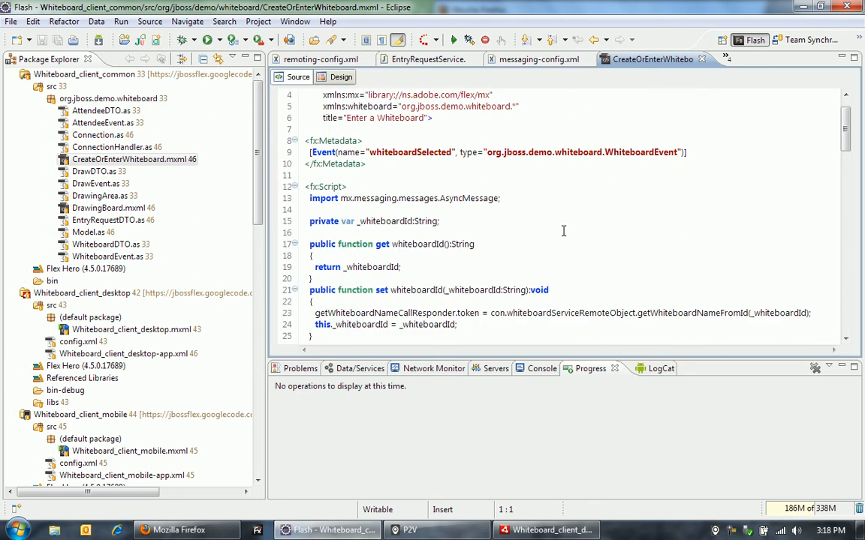
scroll(down, 3)
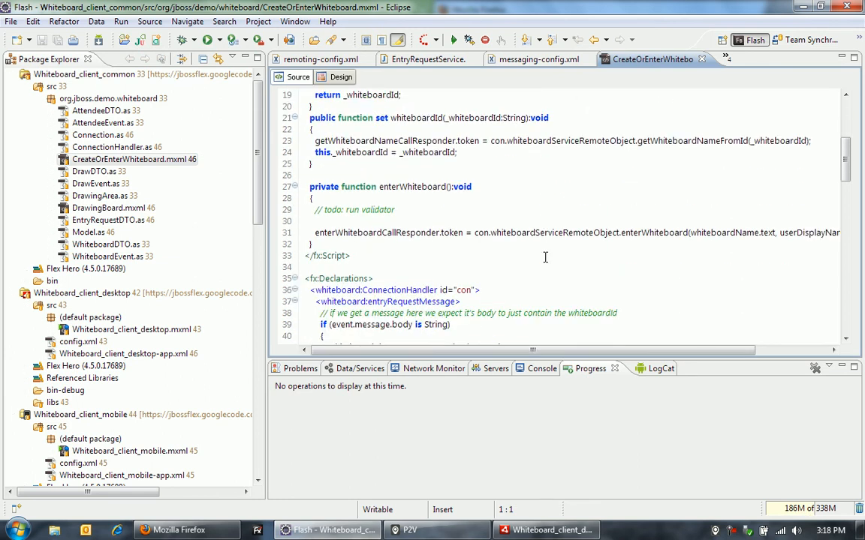
scroll(down, 3)
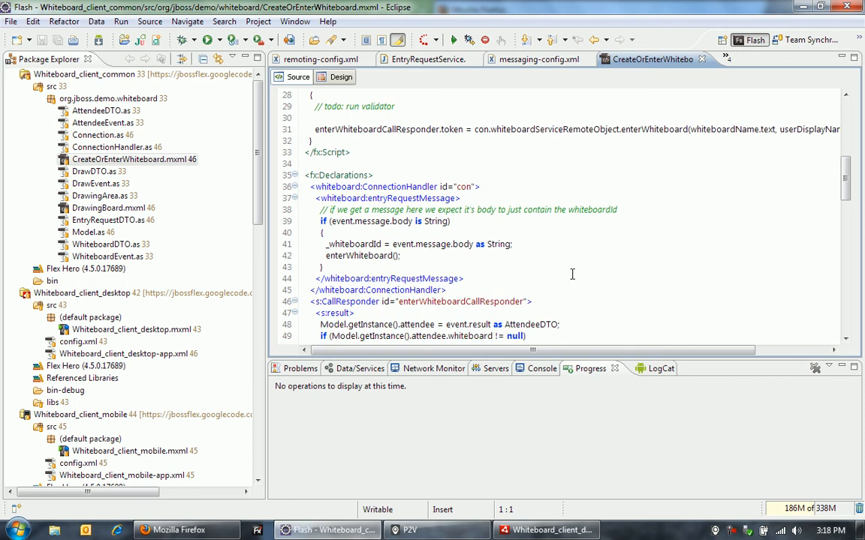
scroll(down, 3)
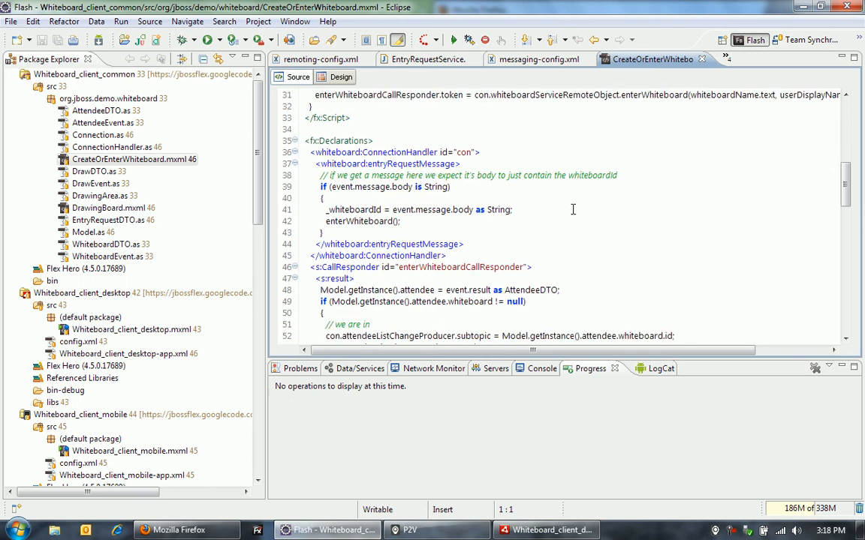
mouse_move(391, 141)
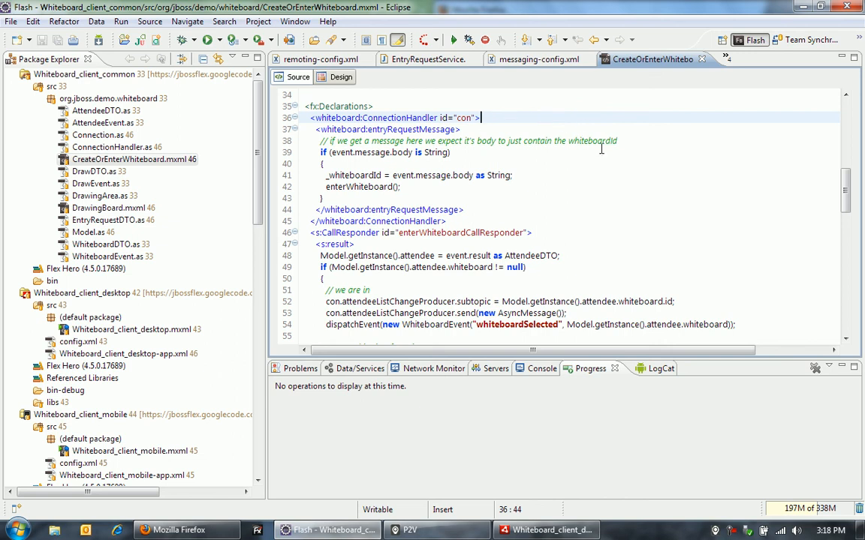
mouse_move(701, 155)
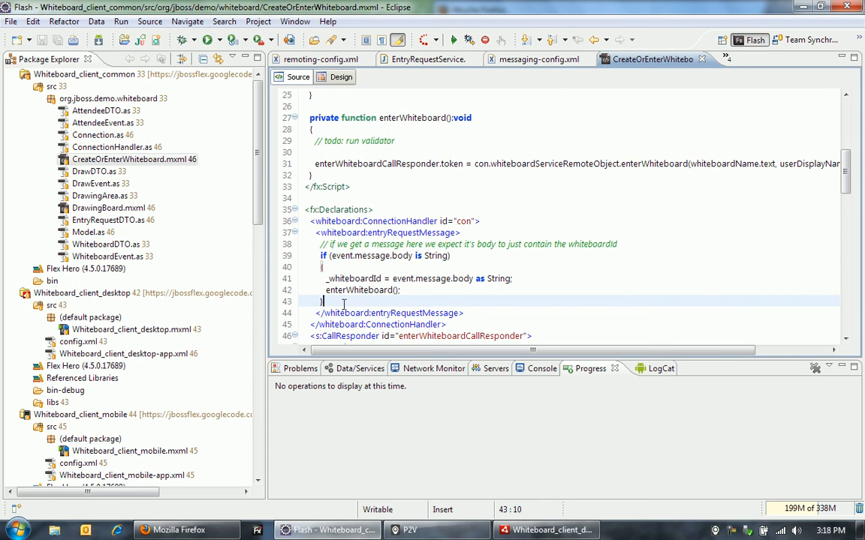
mouse_move(508, 304)
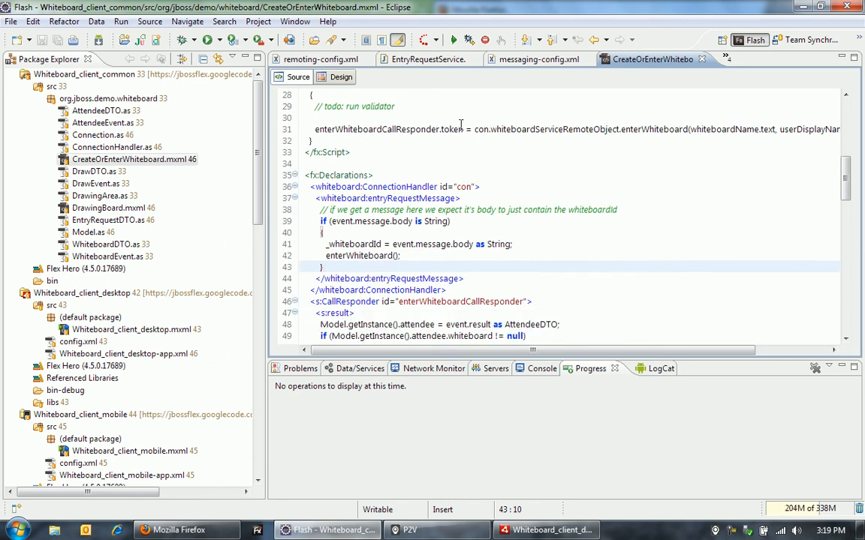
scroll(down, 3)
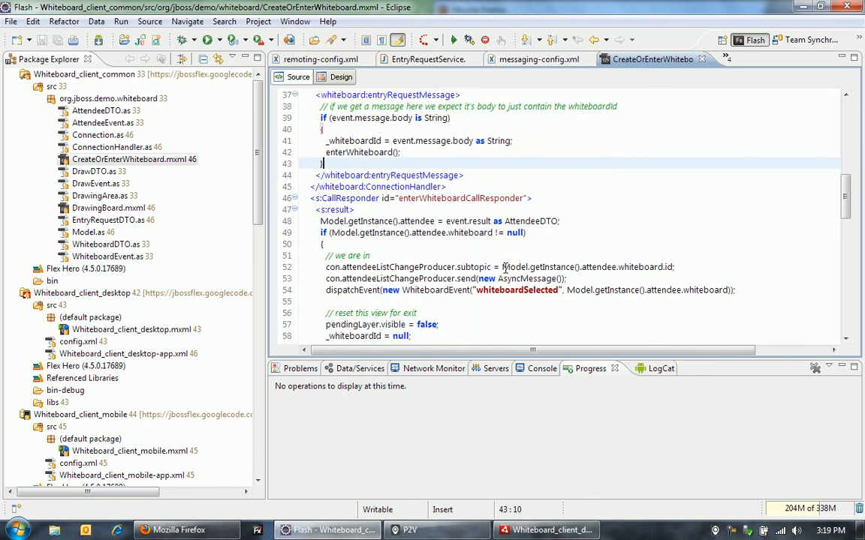
scroll(down, 3)
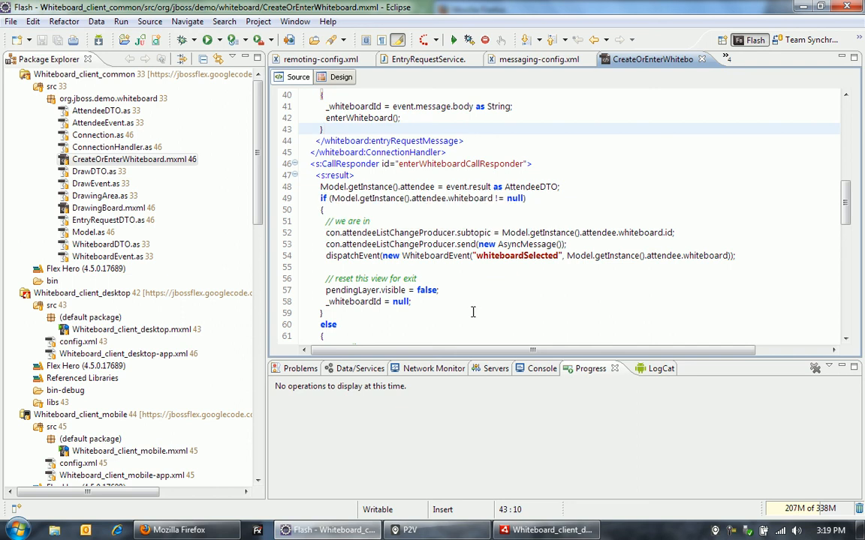
scroll(down, 3)
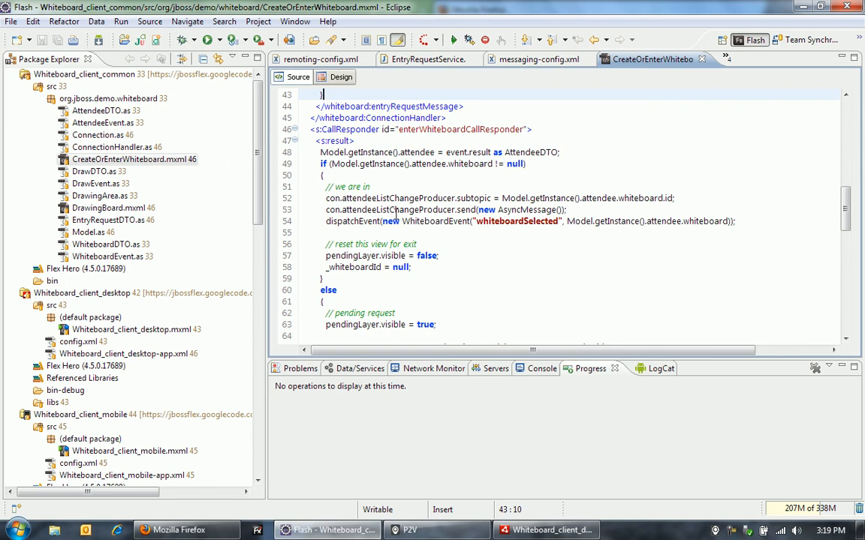
mouse_move(472, 255)
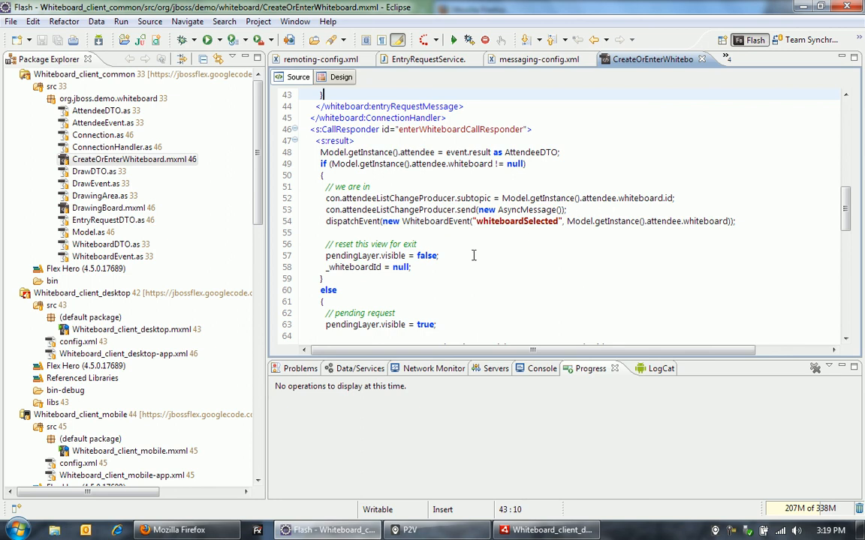
mouse_move(539, 257)
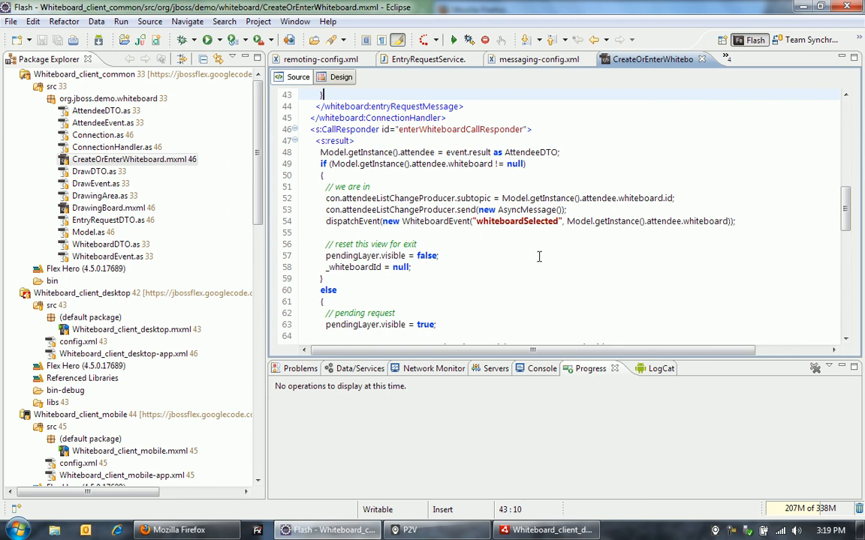